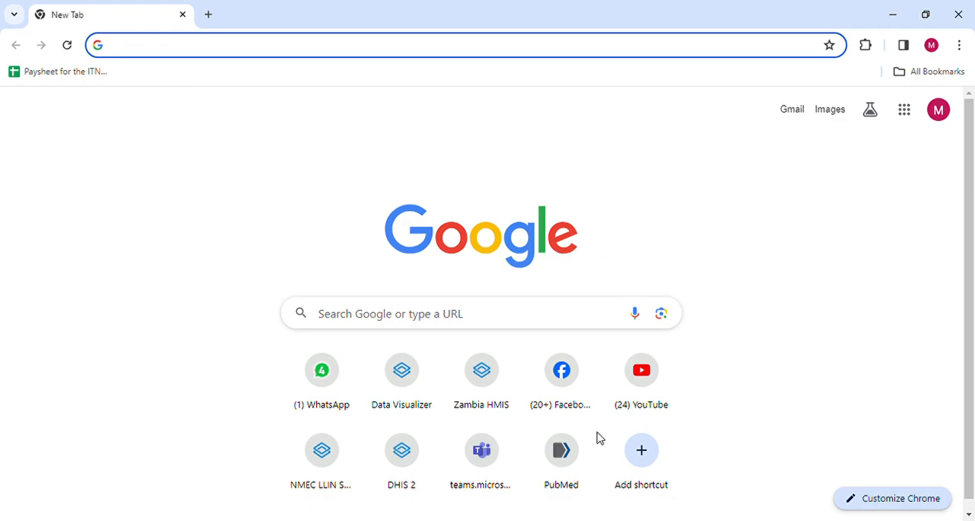
pyautogui.moveTo(244, 457)
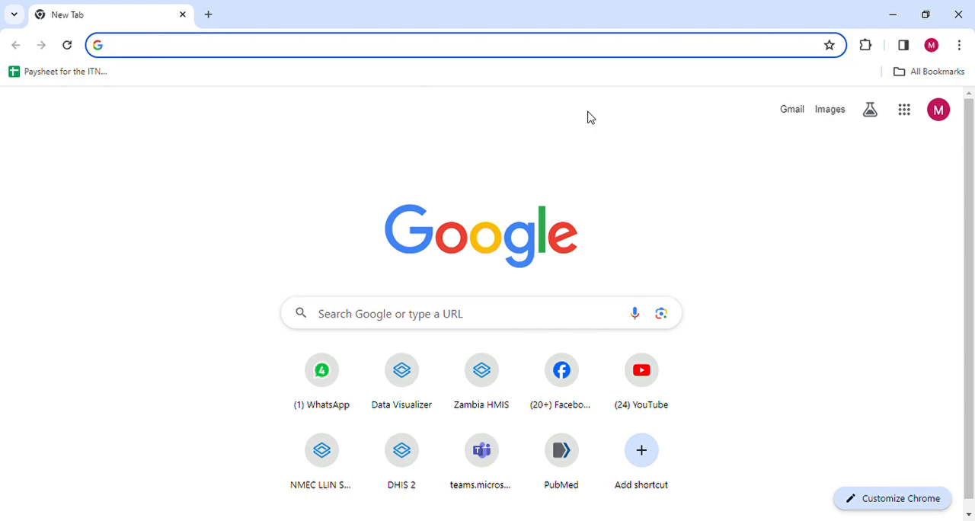
pyautogui.moveTo(510, 125)
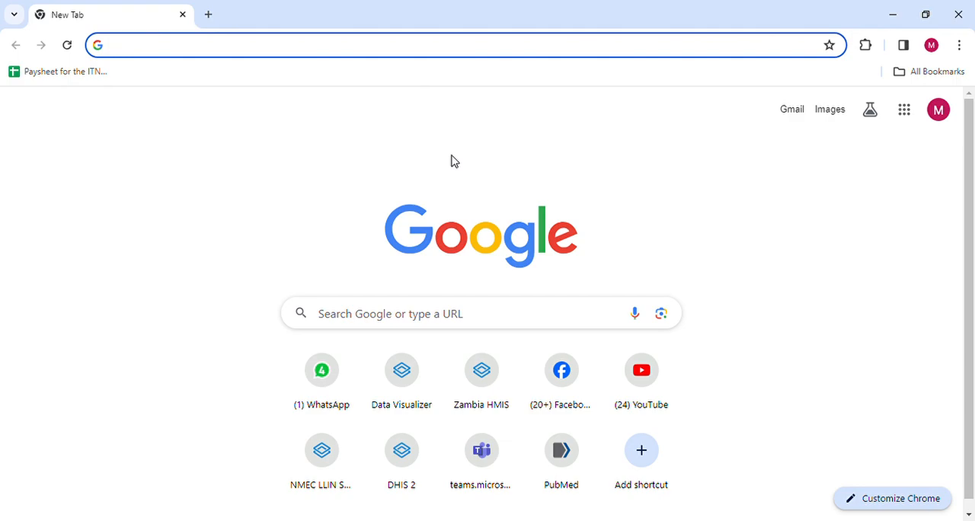
pyautogui.moveTo(402, 372)
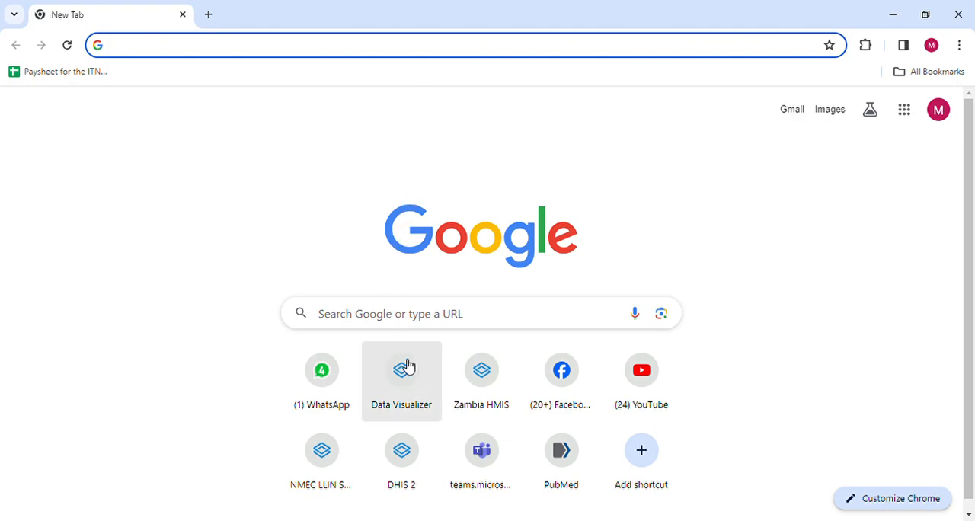
pyautogui.moveTo(346, 91)
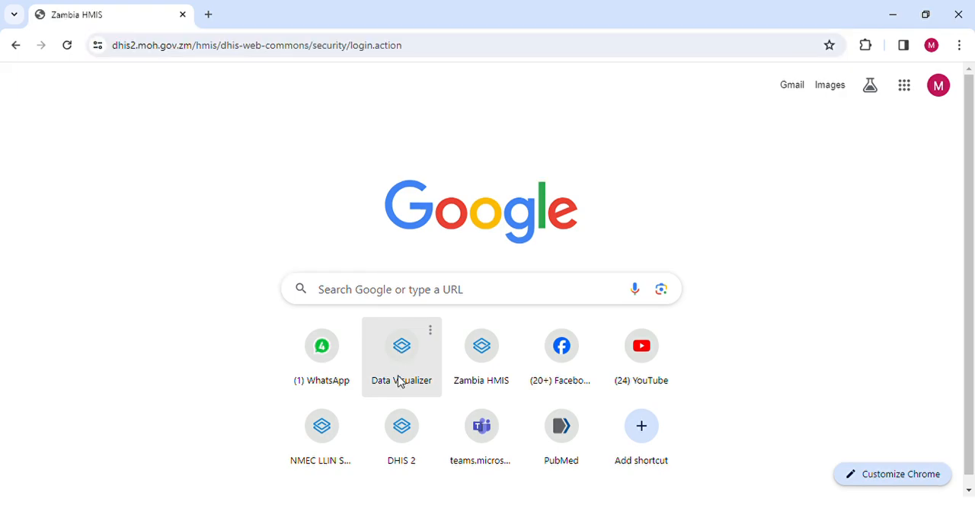
pyautogui.click(482, 357)
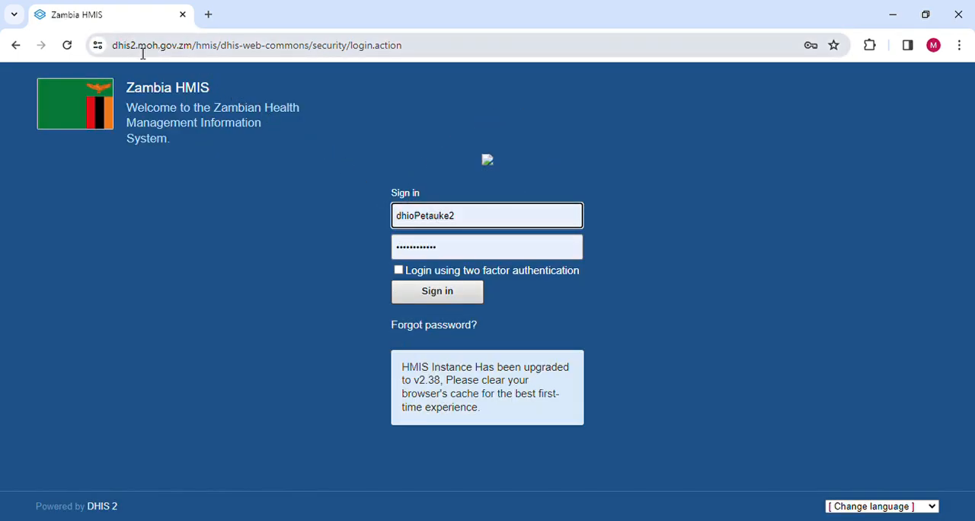
pyautogui.moveTo(427, 91)
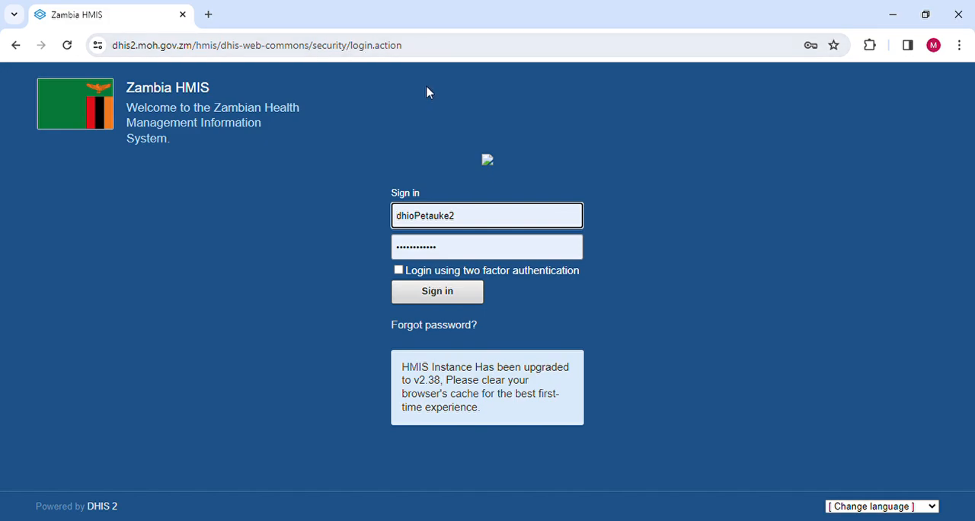
pyautogui.moveTo(373, 236)
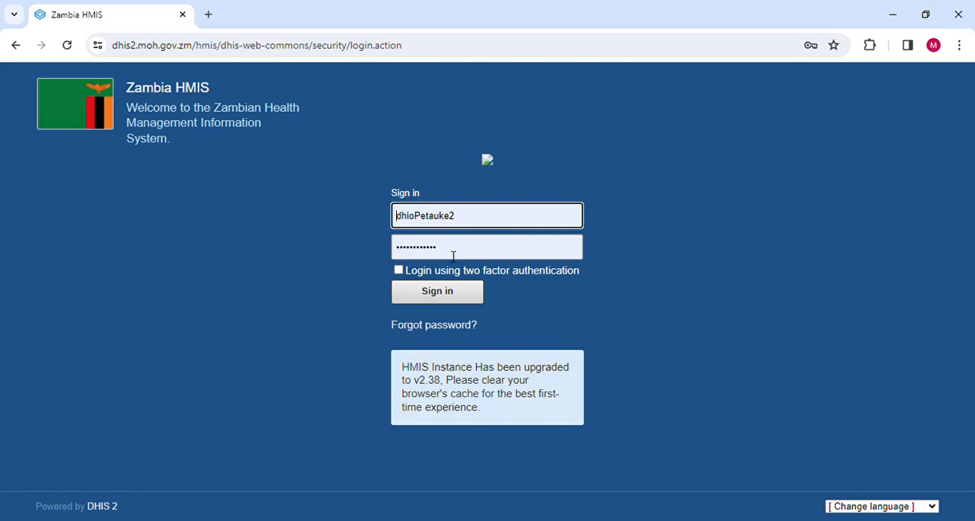
pyautogui.moveTo(603, 284)
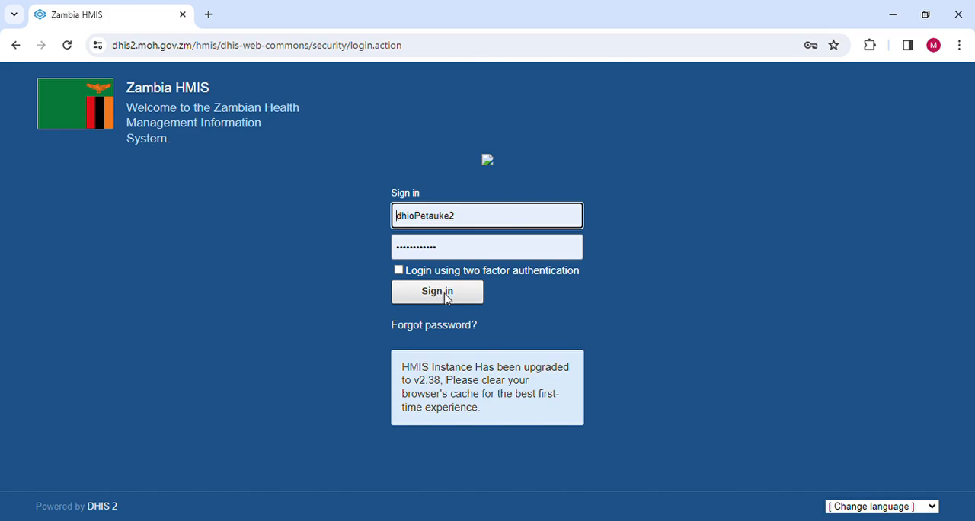
# - Sign in to Zambia HMIS and launch the Data Visualizer app from the apps grid
pyautogui.click(436, 291)
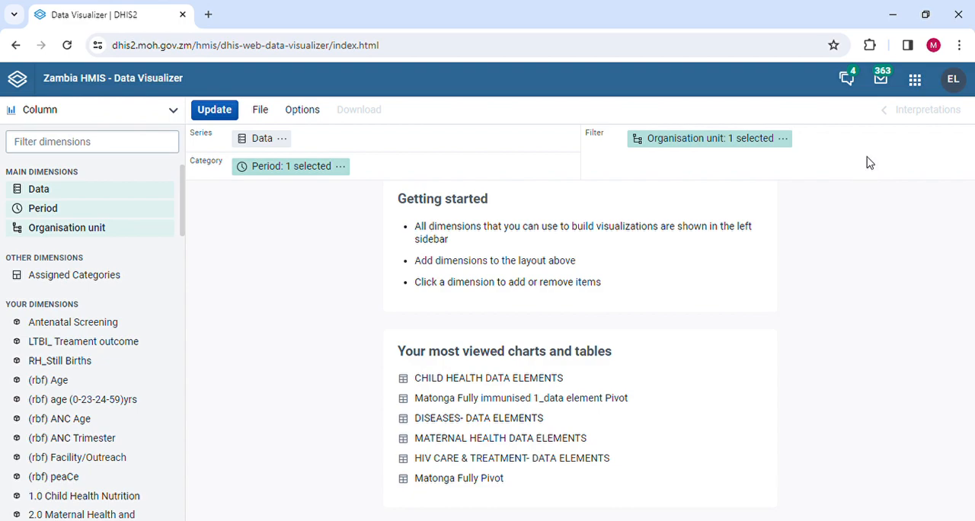
pyautogui.moveTo(922, 91)
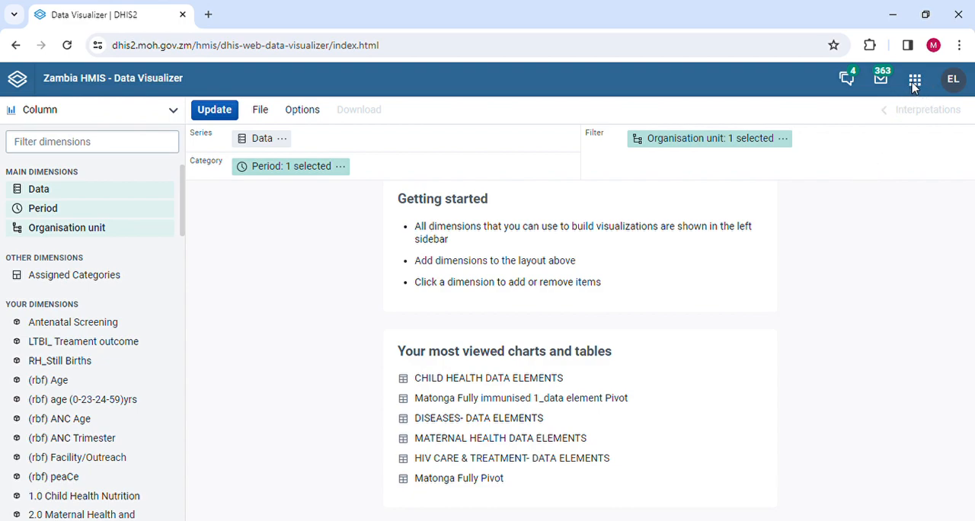
pyautogui.moveTo(927, 92)
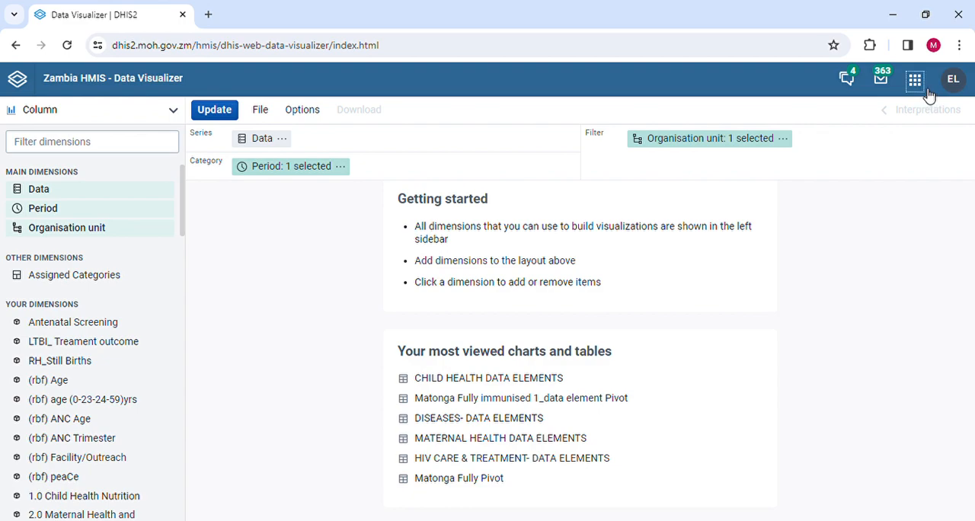
pyautogui.click(914, 79)
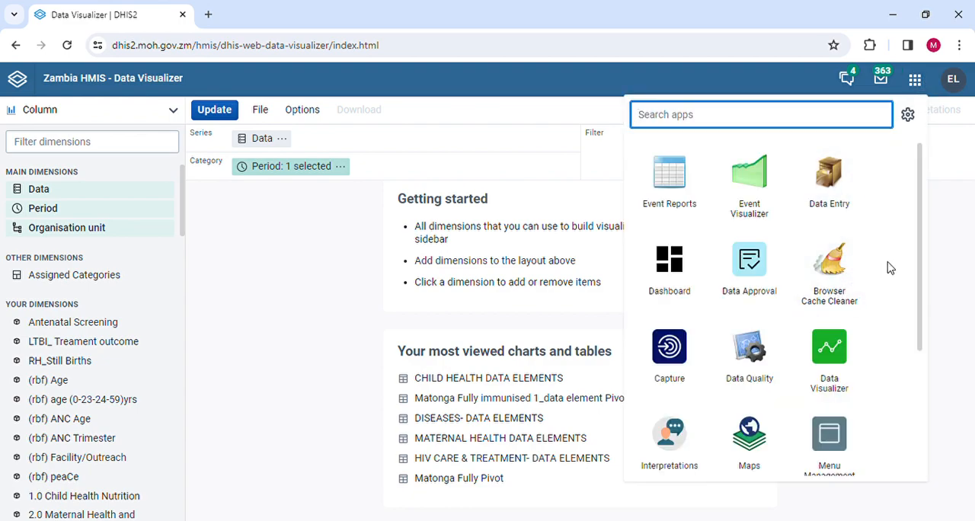
pyautogui.moveTo(922, 198)
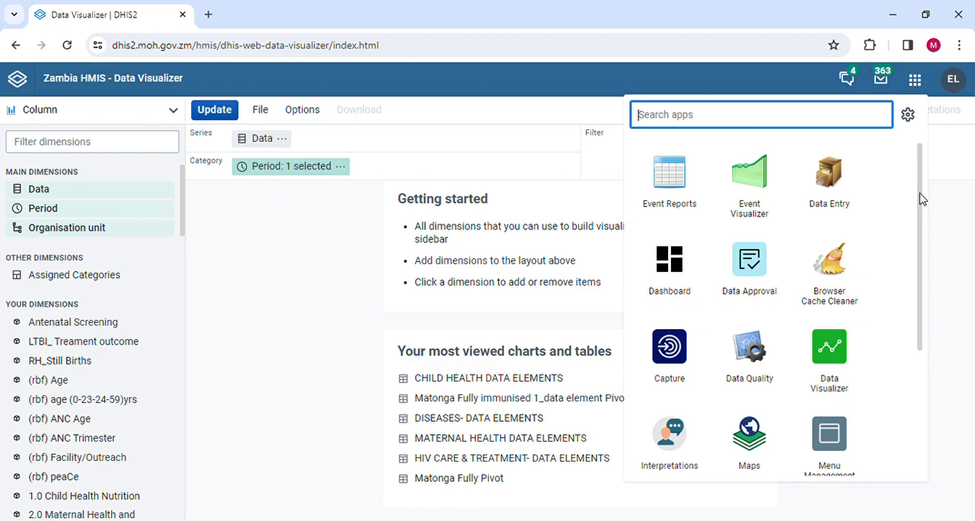
pyautogui.scroll(-3)
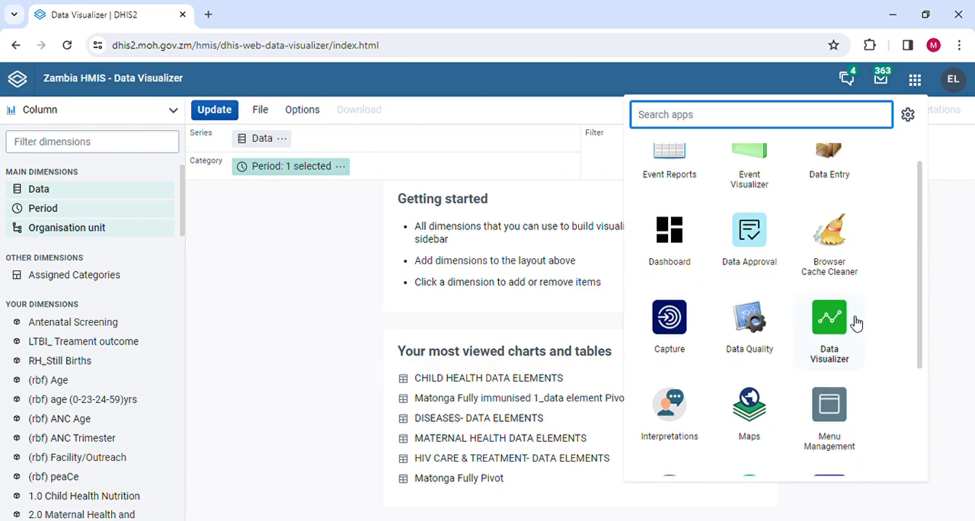
pyautogui.click(829, 321)
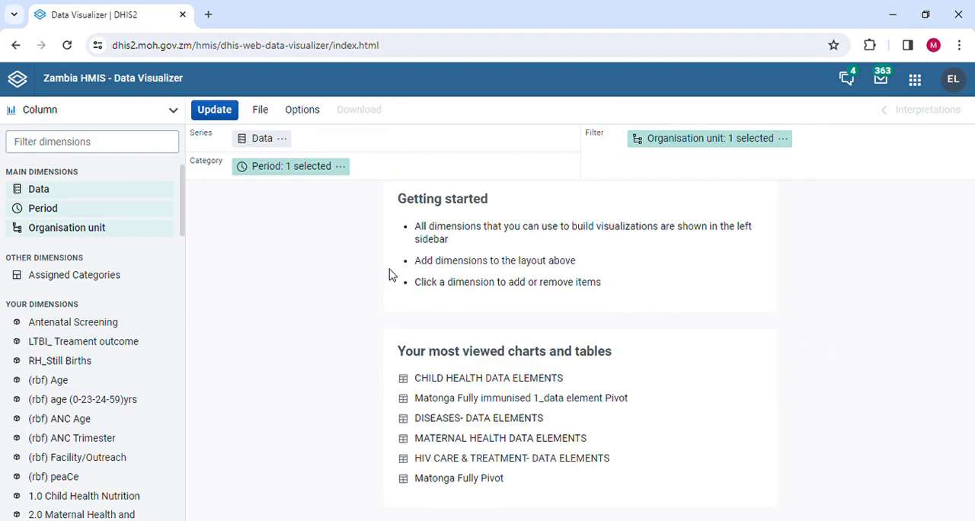
pyautogui.moveTo(258, 227)
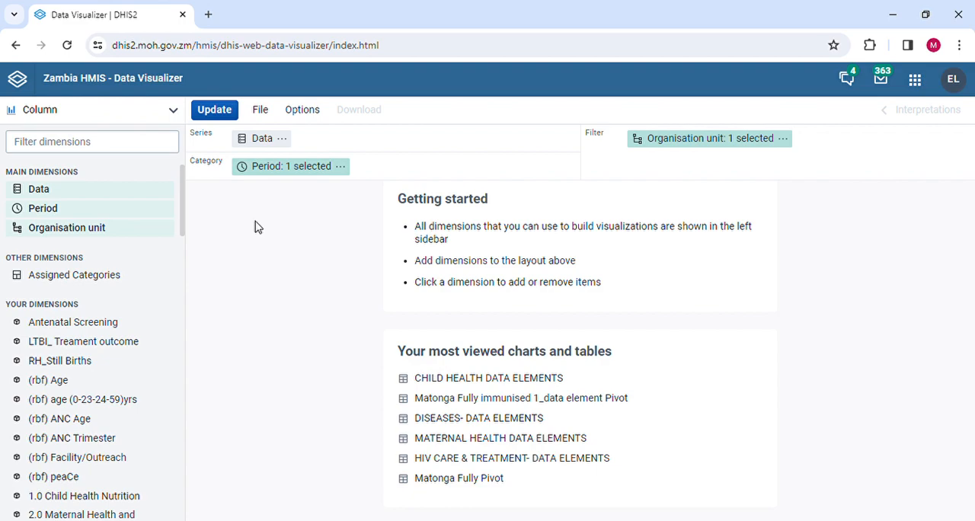
pyautogui.moveTo(299, 143)
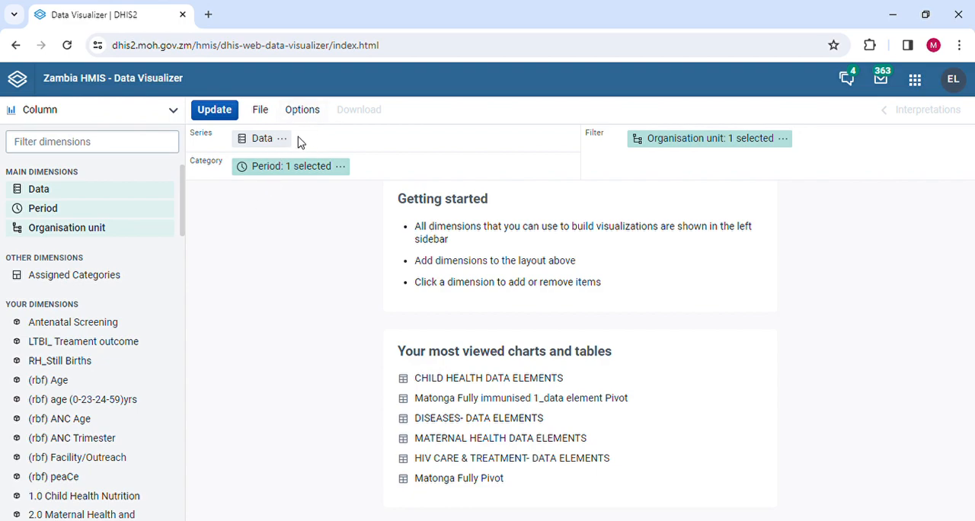
pyautogui.moveTo(247, 142)
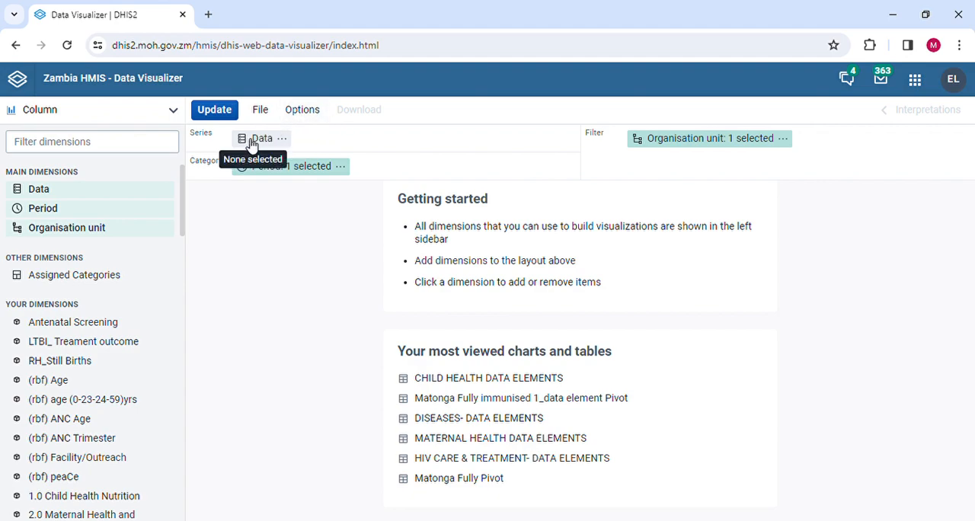
# - Start choosing data with the item type limited to Data elements, ready to search by name
pyautogui.click(261, 139)
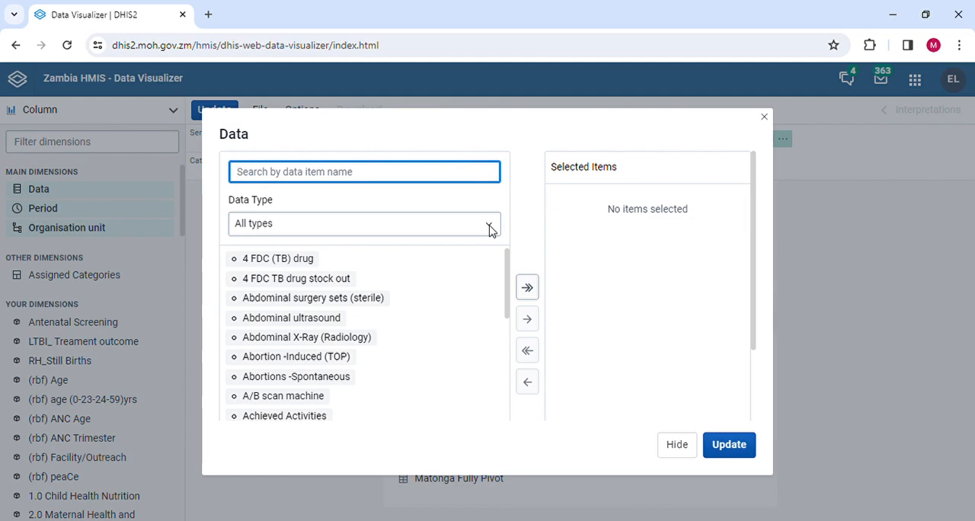
pyautogui.click(363, 222)
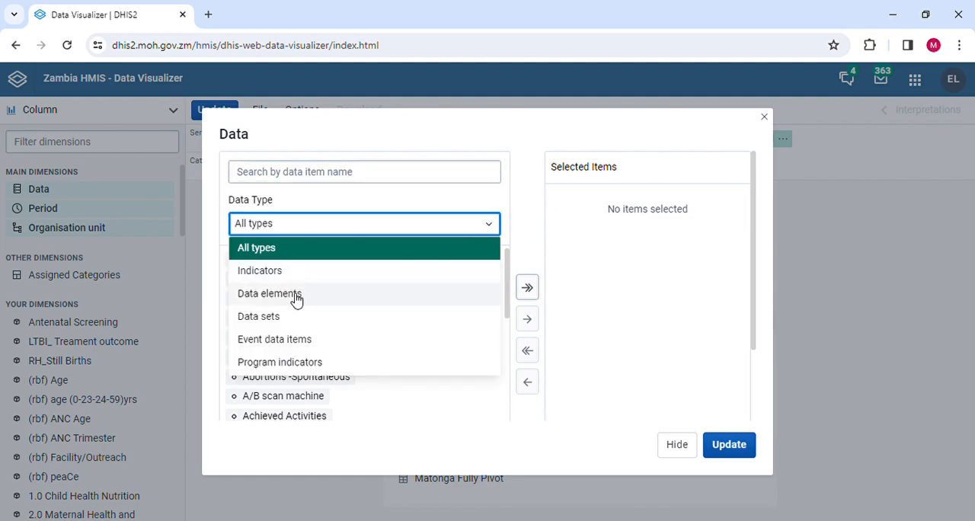
pyautogui.click(269, 293)
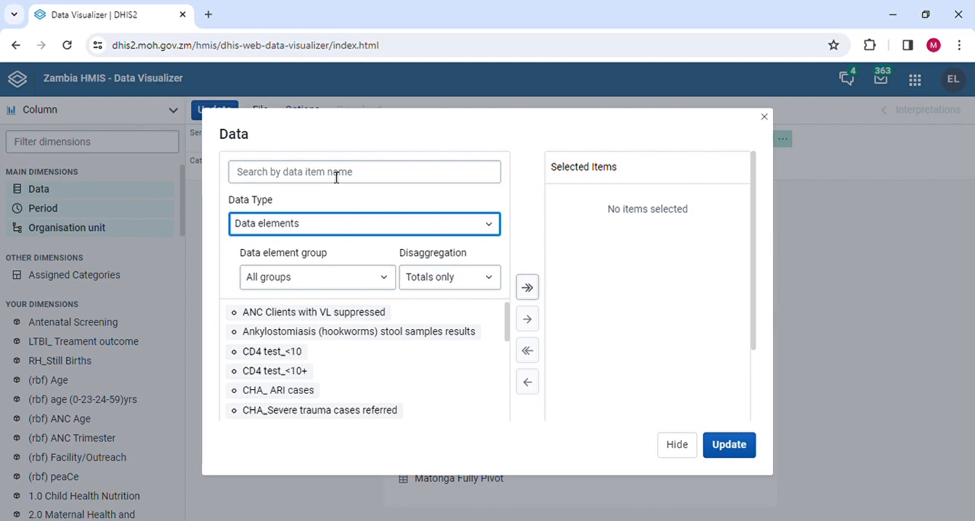
pyautogui.click(365, 172)
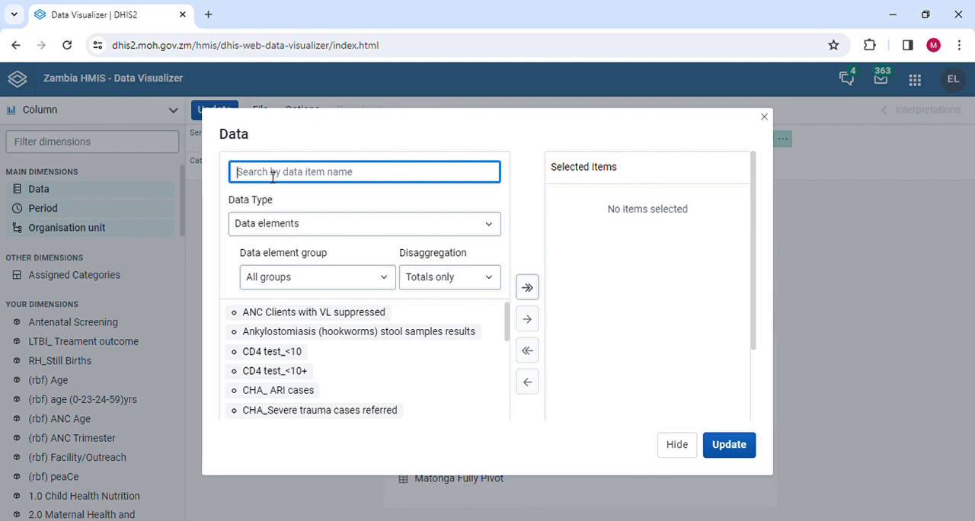
# - Search the data elements for 'revised' and scroll through the matching Revised entries
pyautogui.write('rev')
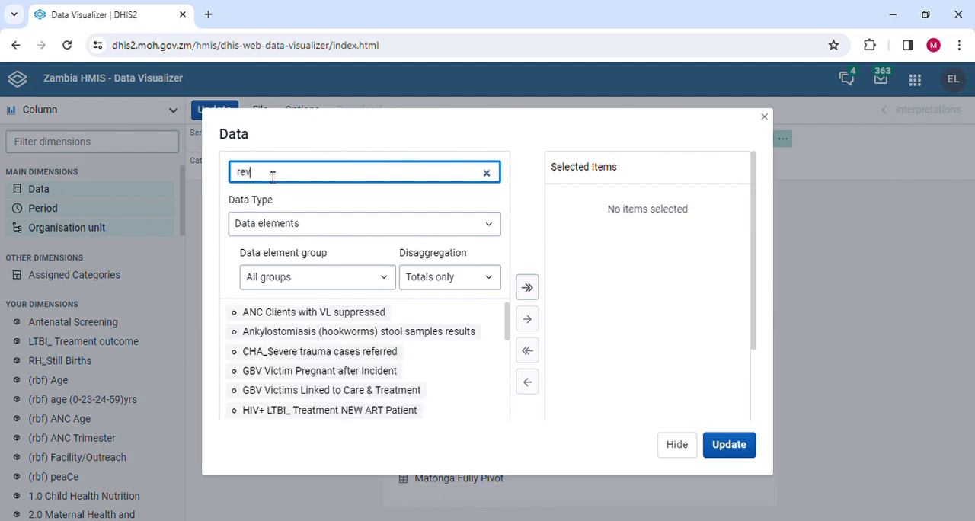
pyautogui.write('ised')
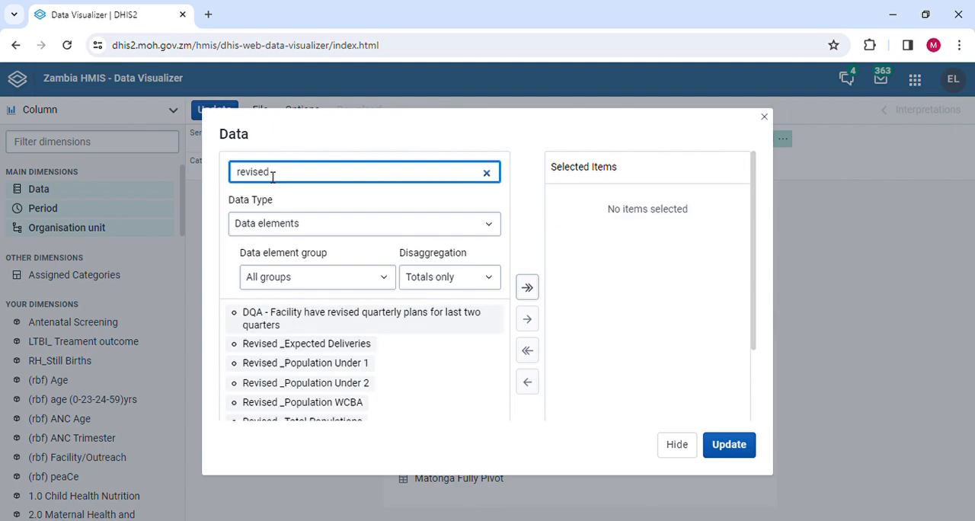
pyautogui.moveTo(277, 307)
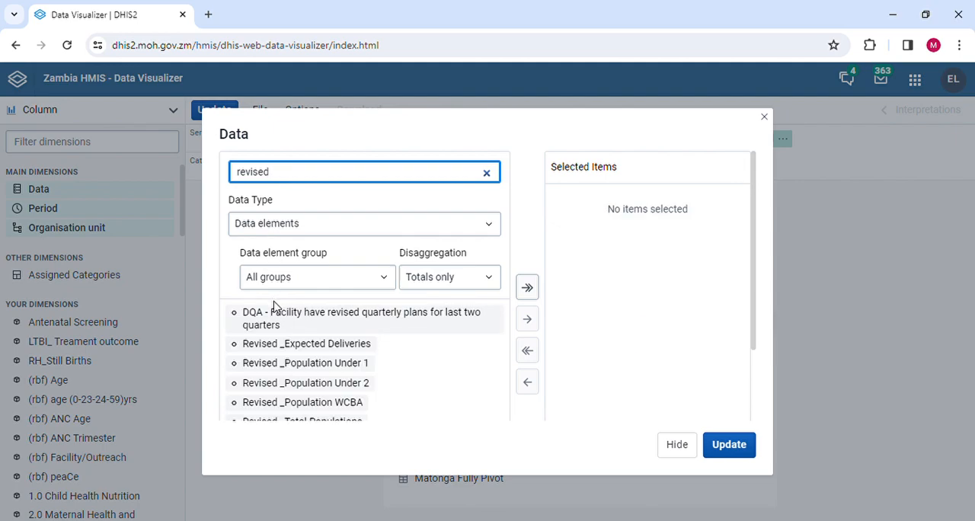
pyautogui.moveTo(360, 387)
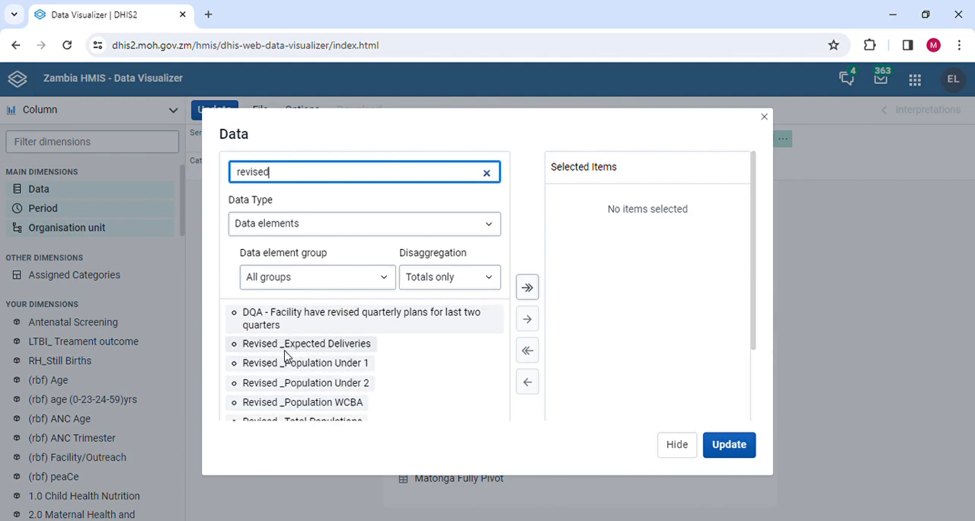
pyautogui.moveTo(277, 378)
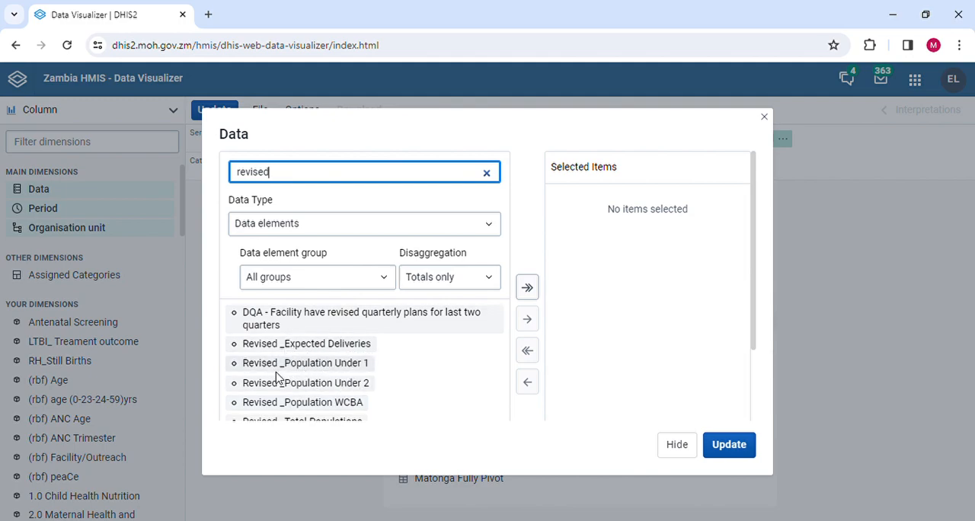
pyautogui.moveTo(367, 373)
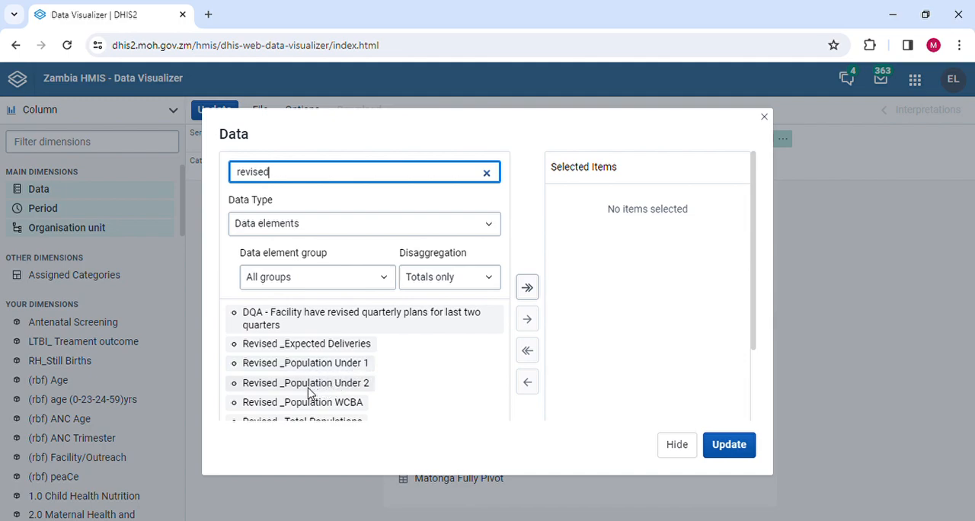
pyautogui.moveTo(591, 349)
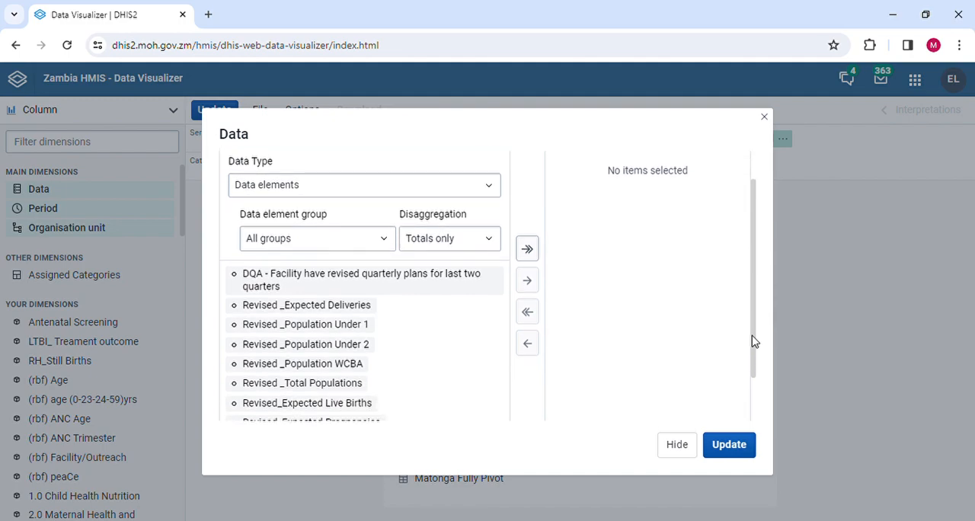
pyautogui.scroll(-3)
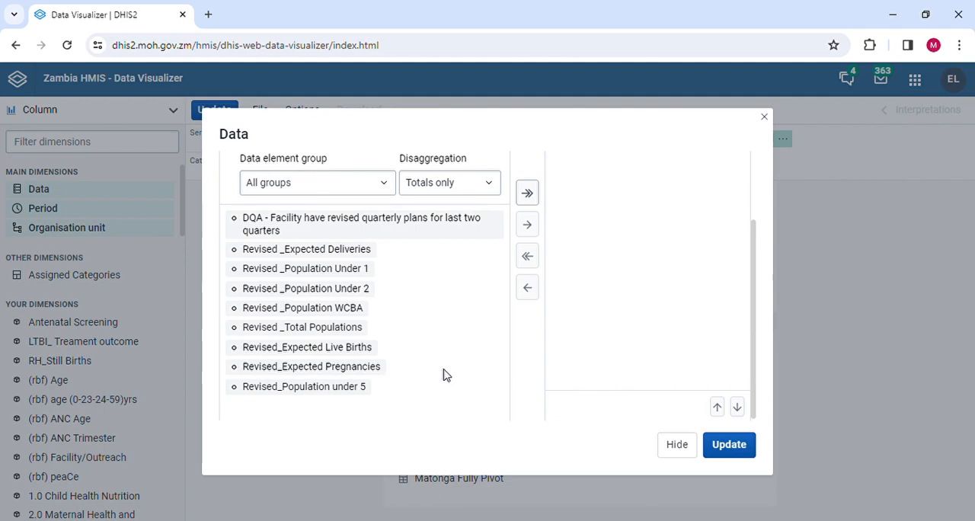
pyautogui.moveTo(297, 334)
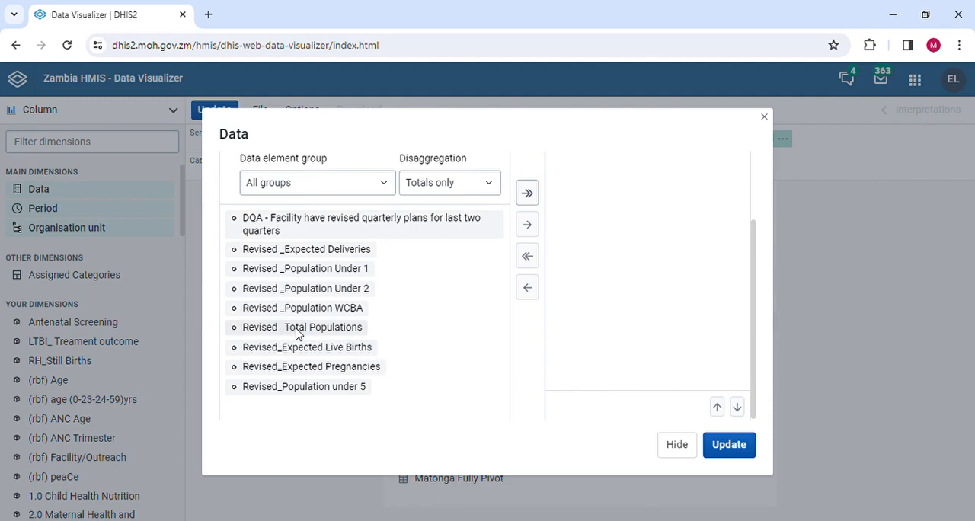
# - Select the seven revised population elements (Total Populations, Under 5, Expected Deliveries, etc.) and update the chart
pyautogui.click(302, 326)
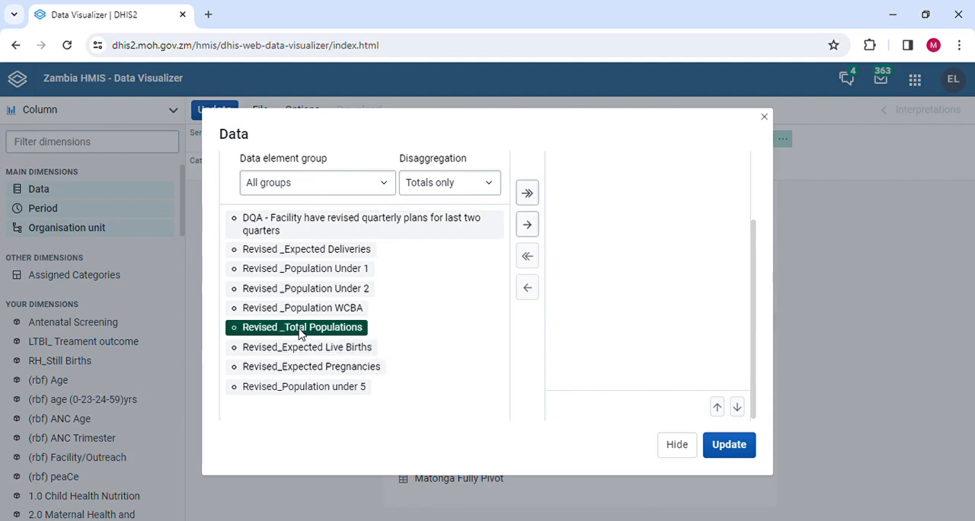
pyautogui.click(527, 256)
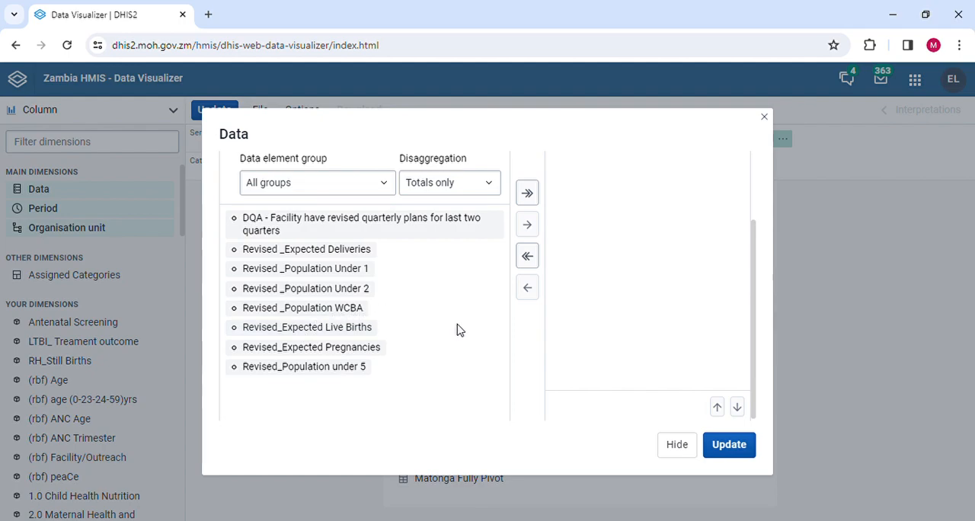
pyautogui.moveTo(345, 287)
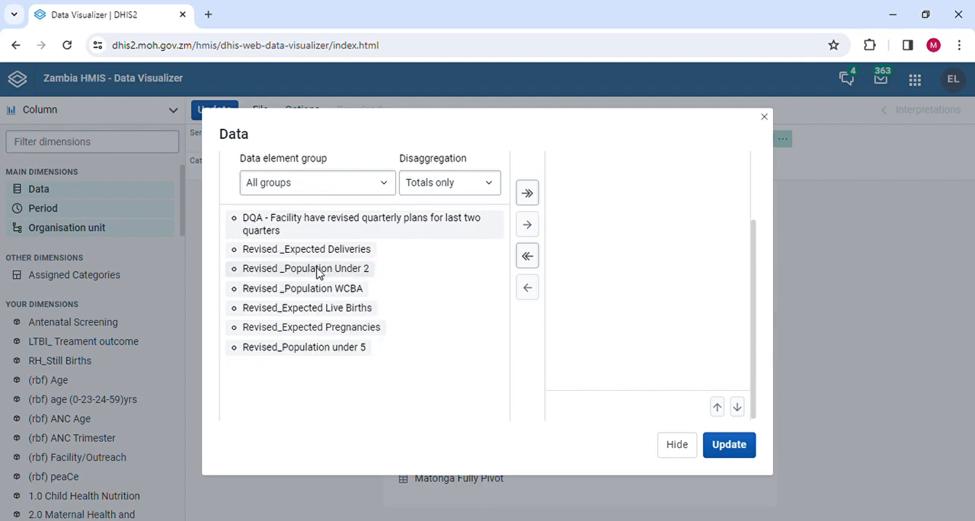
pyautogui.moveTo(366, 272)
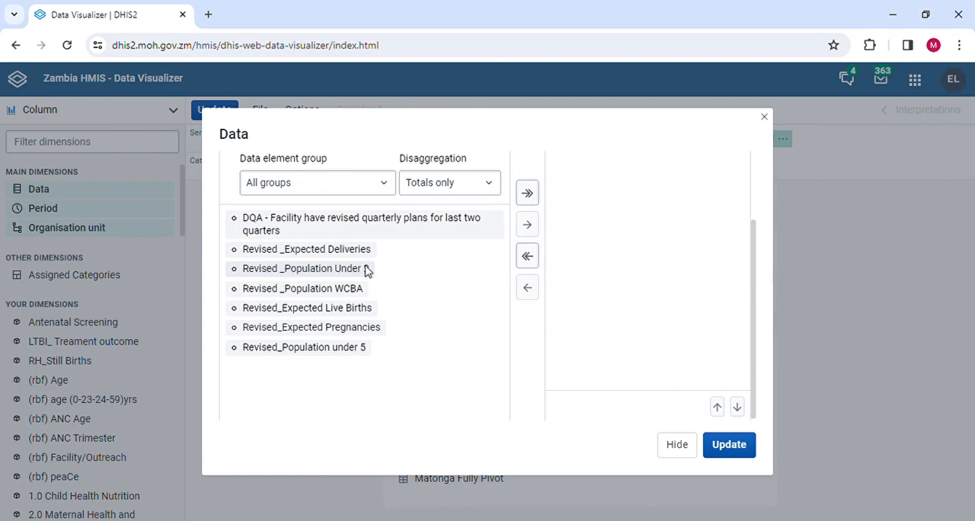
pyautogui.moveTo(326, 274)
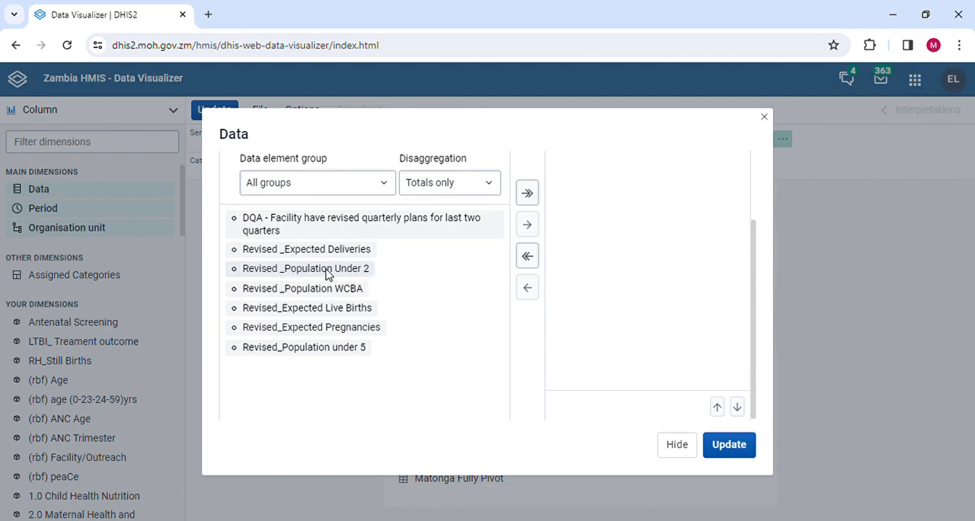
pyautogui.moveTo(350, 274)
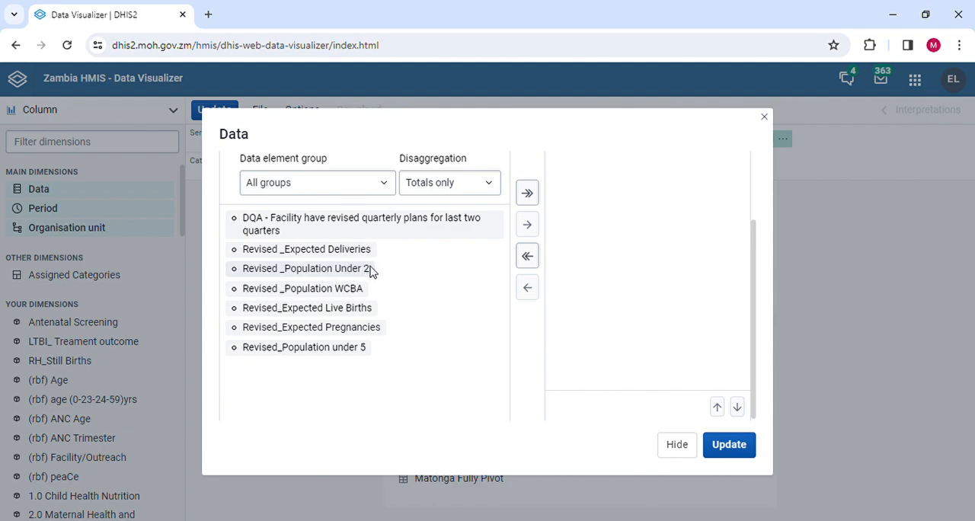
pyautogui.moveTo(323, 338)
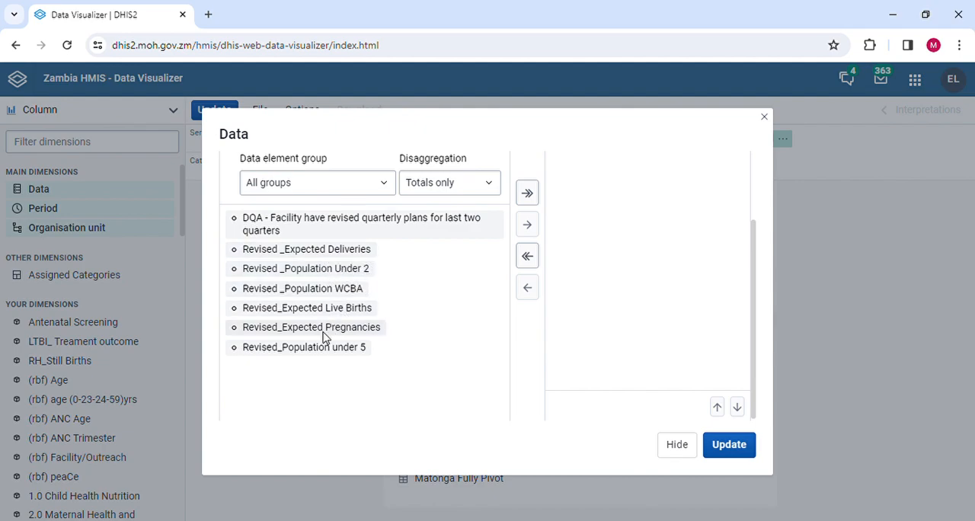
pyautogui.moveTo(360, 327)
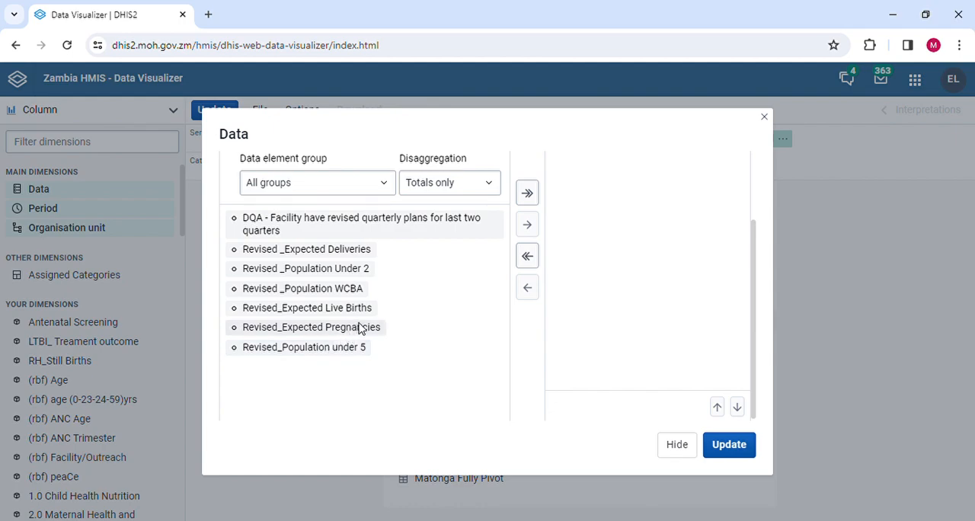
pyautogui.moveTo(354, 308)
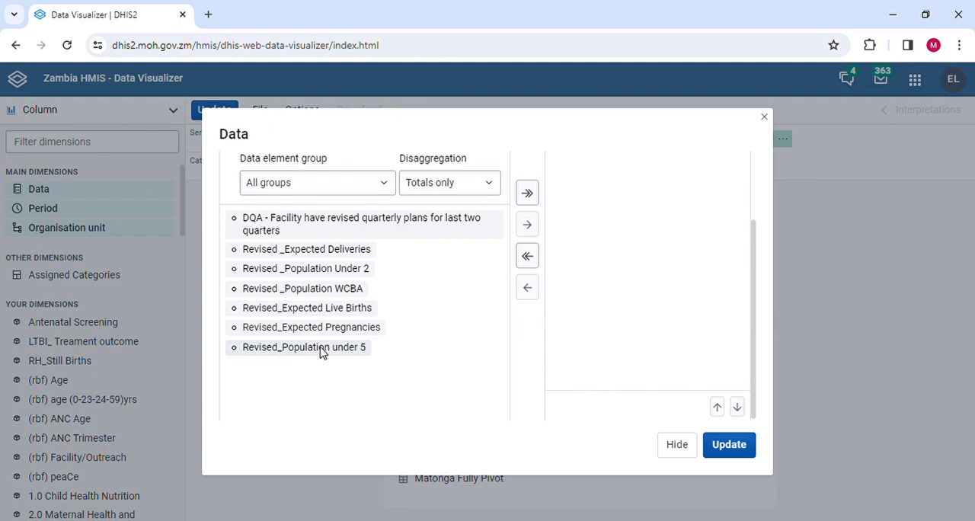
pyautogui.moveTo(339, 353)
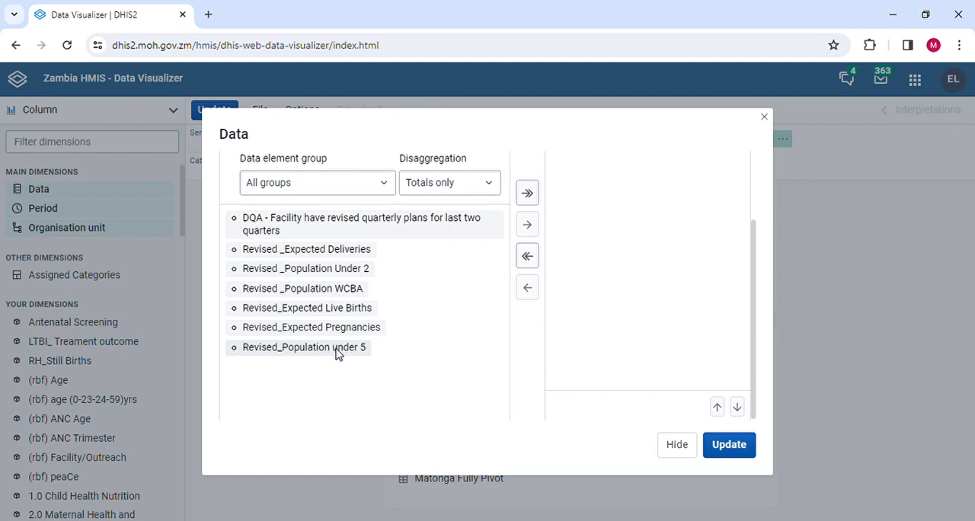
pyautogui.doubleClick(304, 347)
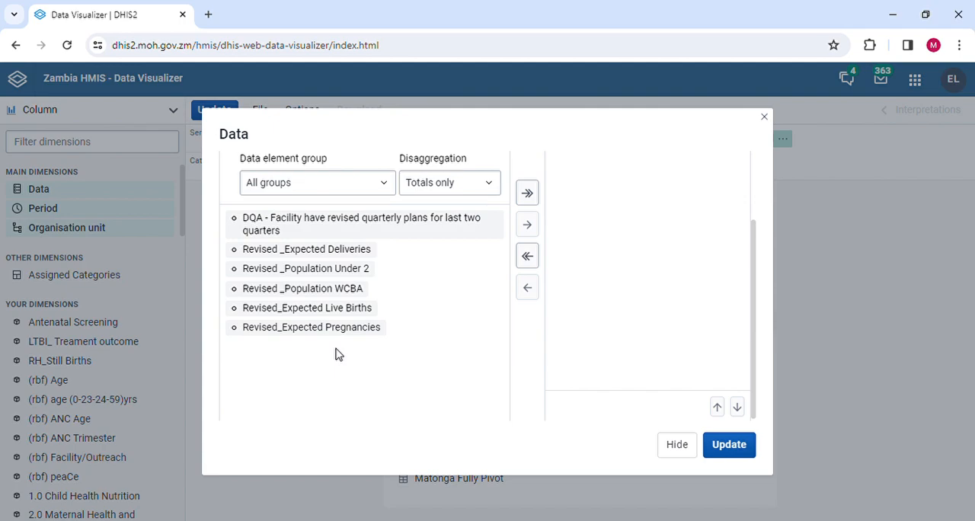
pyautogui.moveTo(348, 313)
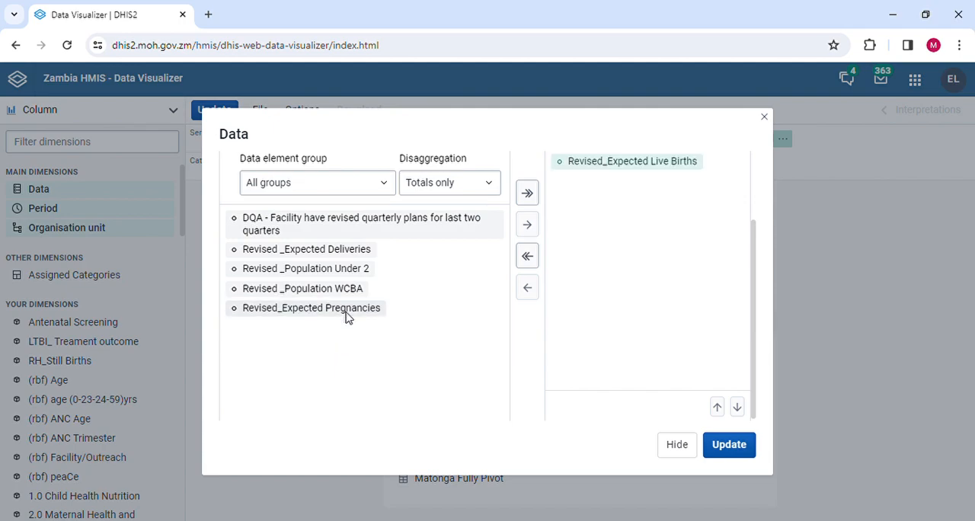
pyautogui.moveTo(311, 312)
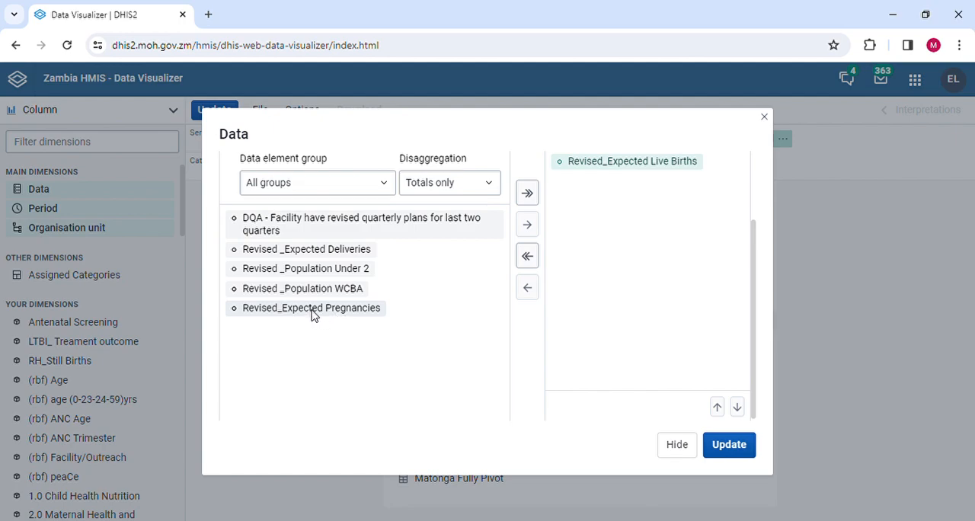
pyautogui.moveTo(320, 314)
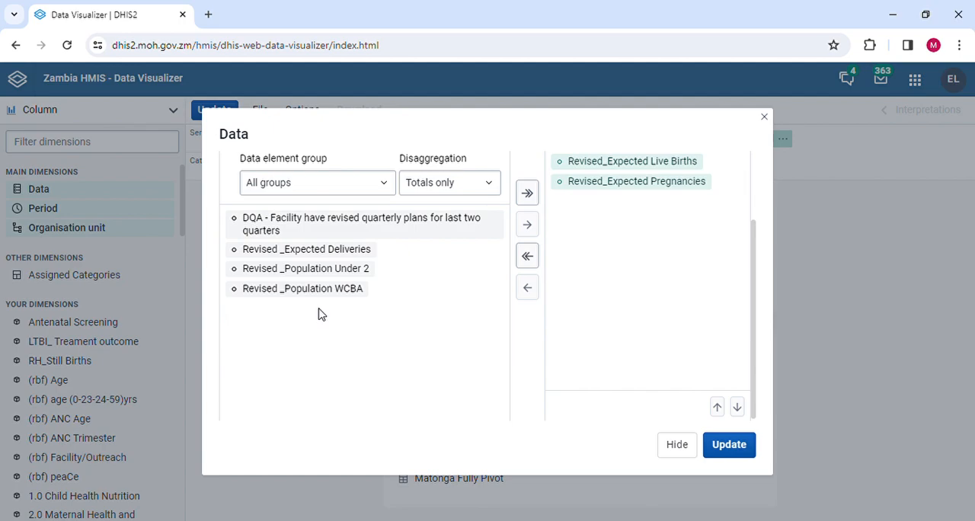
pyautogui.moveTo(329, 250)
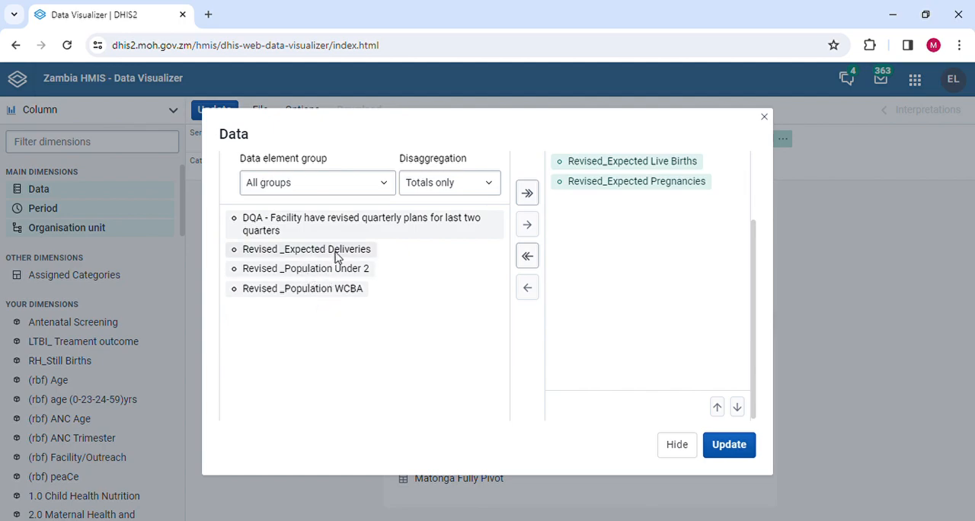
pyautogui.doubleClick(307, 250)
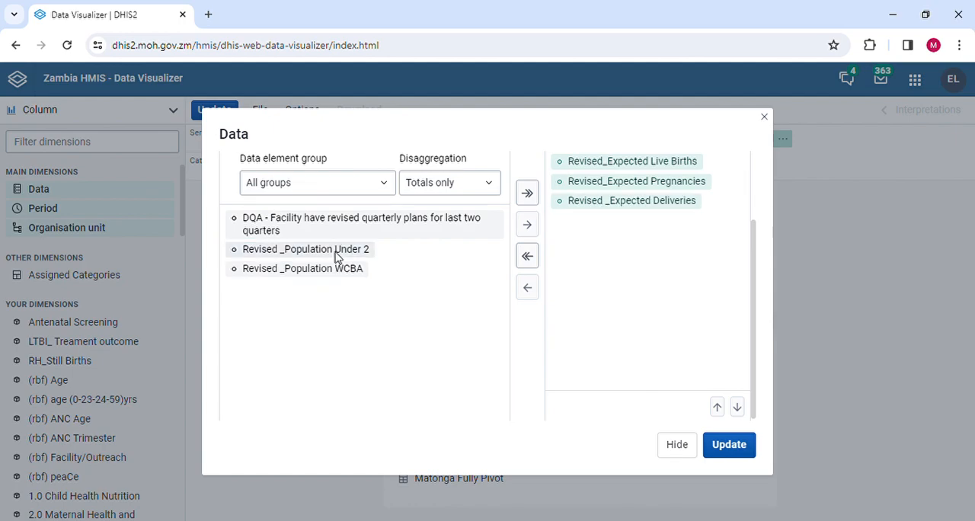
pyautogui.moveTo(305, 274)
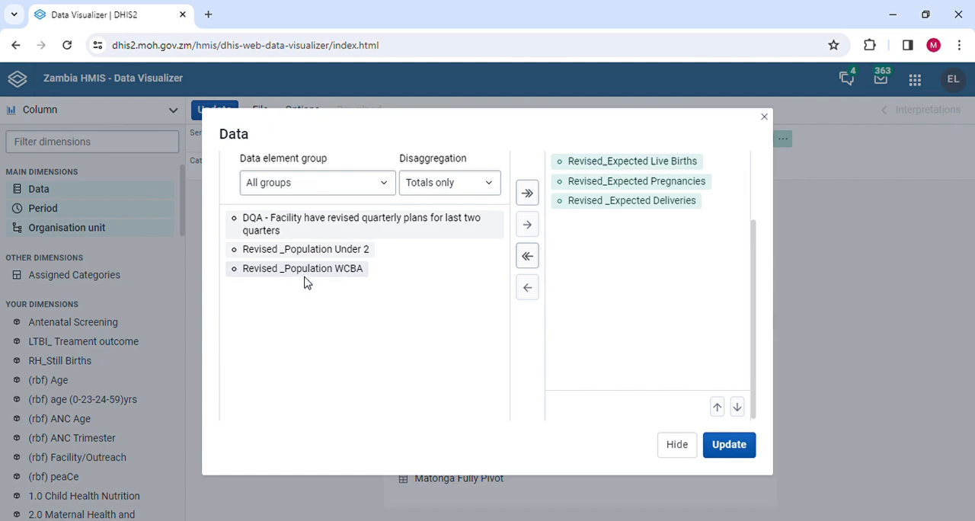
pyautogui.moveTo(328, 277)
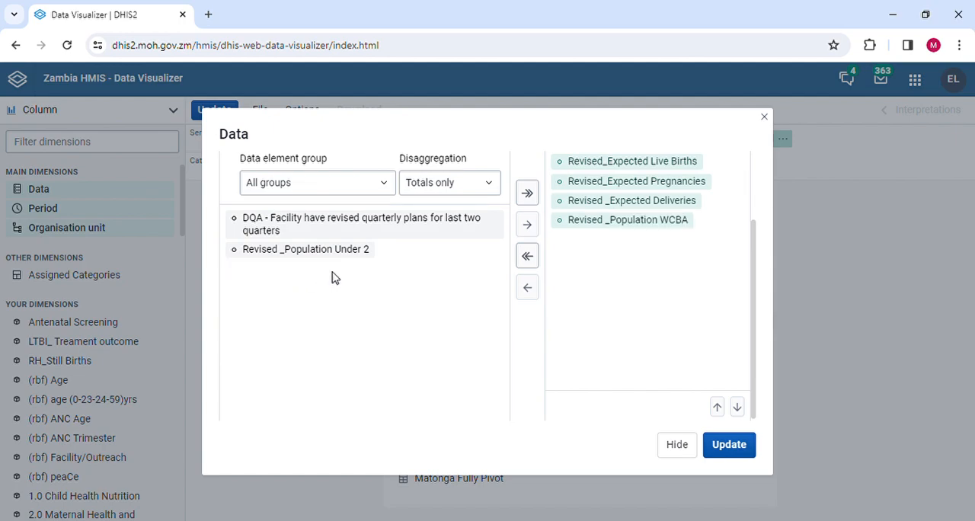
pyautogui.moveTo(753, 272)
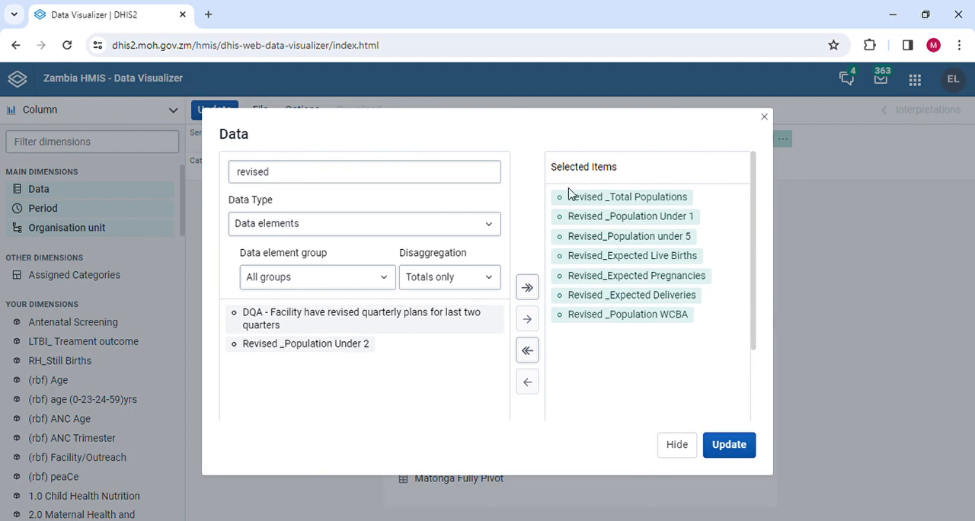
pyautogui.moveTo(704, 410)
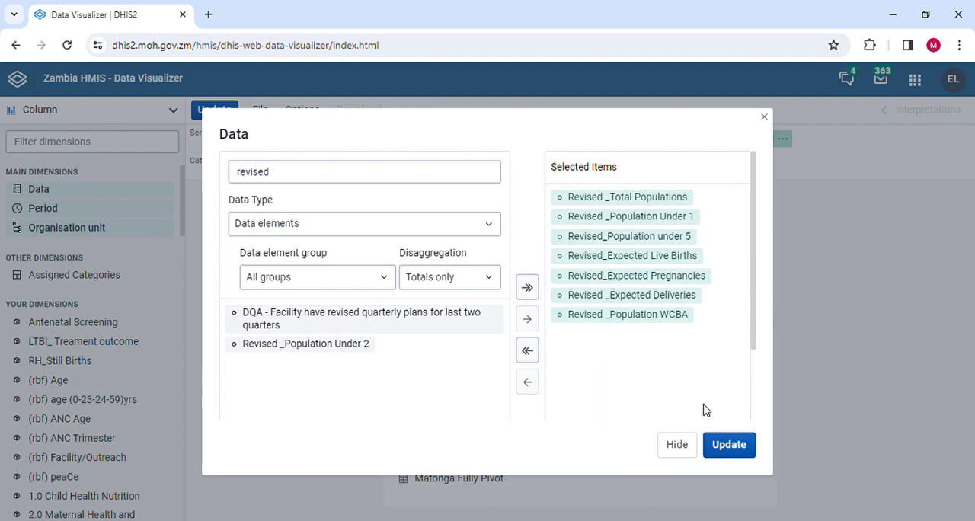
pyautogui.click(729, 445)
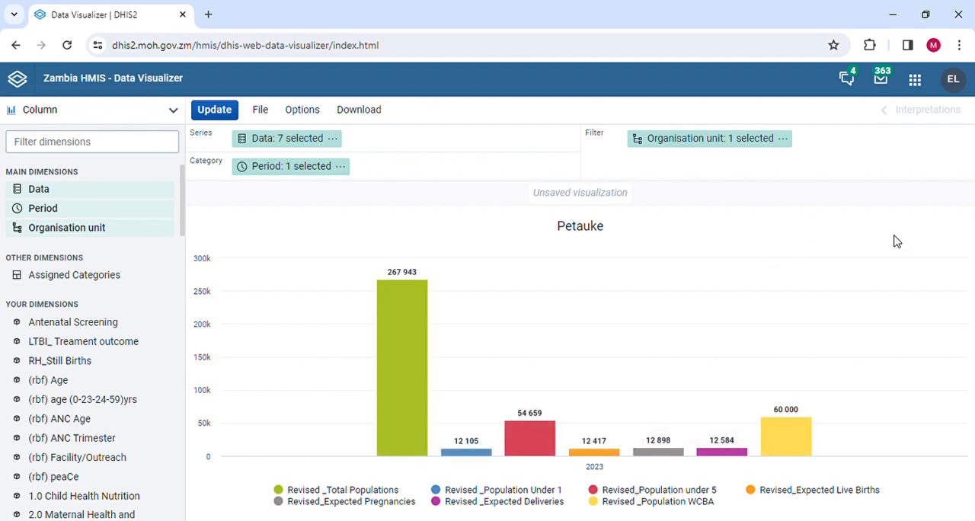
pyautogui.moveTo(698, 242)
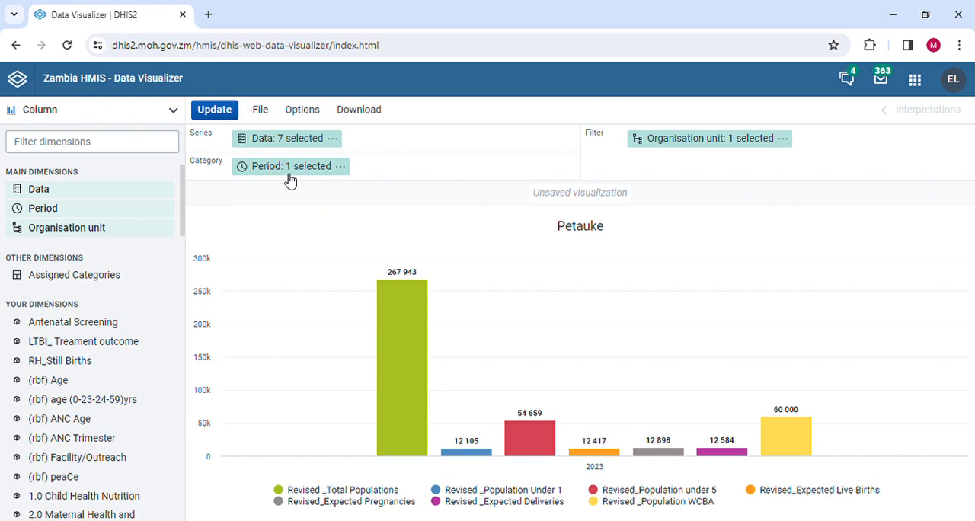
pyautogui.moveTo(282, 166)
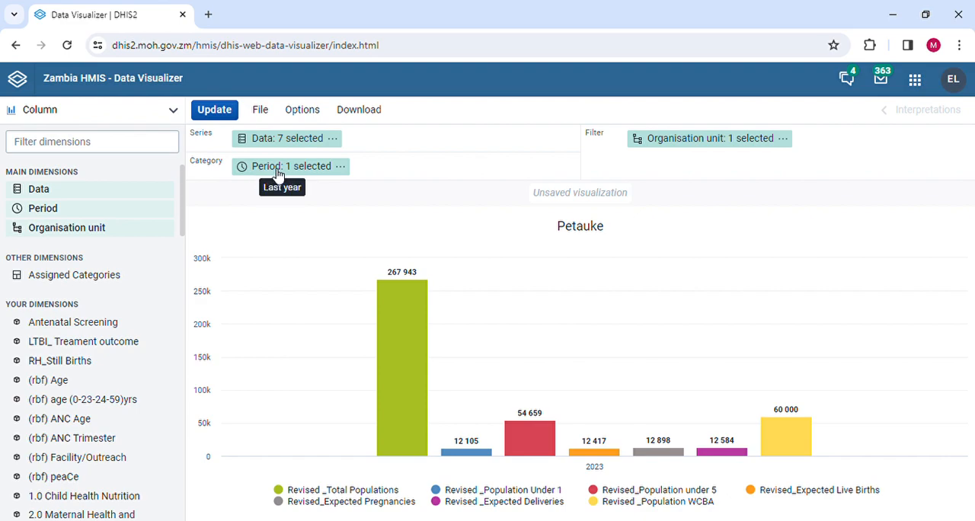
# - Set the period to the fixed yearly period 2024 and update the chart
pyautogui.click(290, 166)
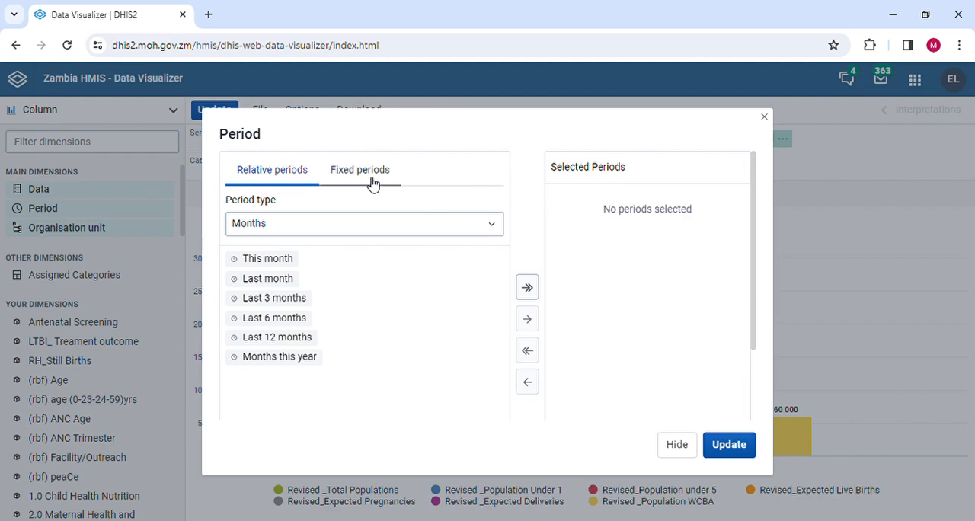
pyautogui.click(360, 169)
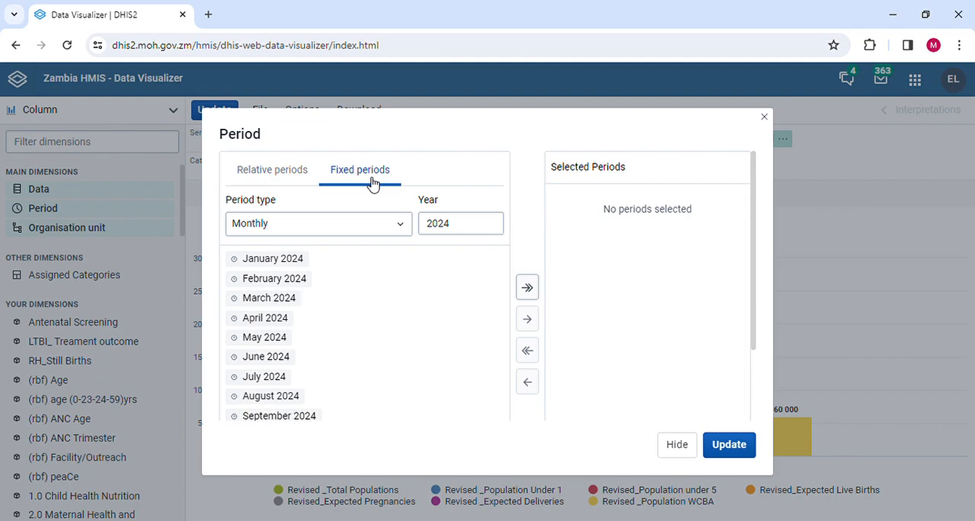
pyautogui.moveTo(491, 223)
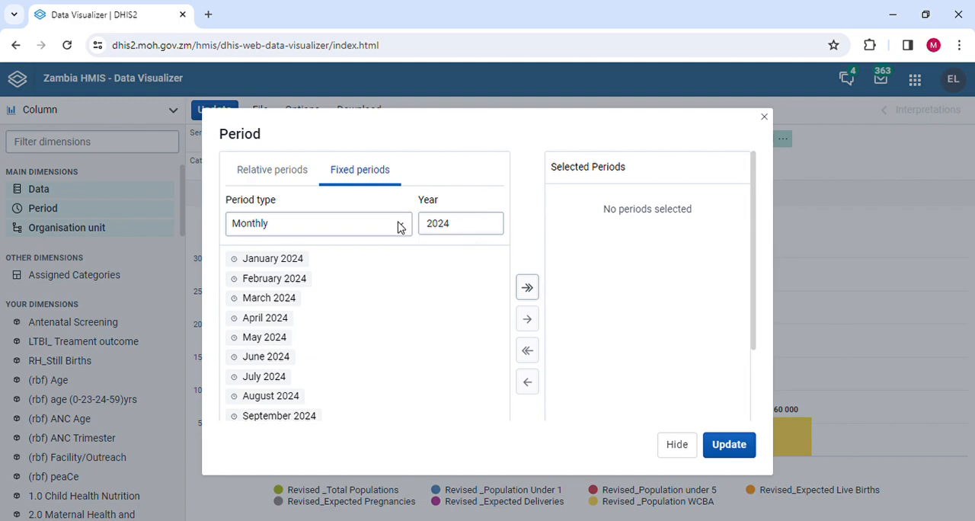
pyautogui.click(318, 222)
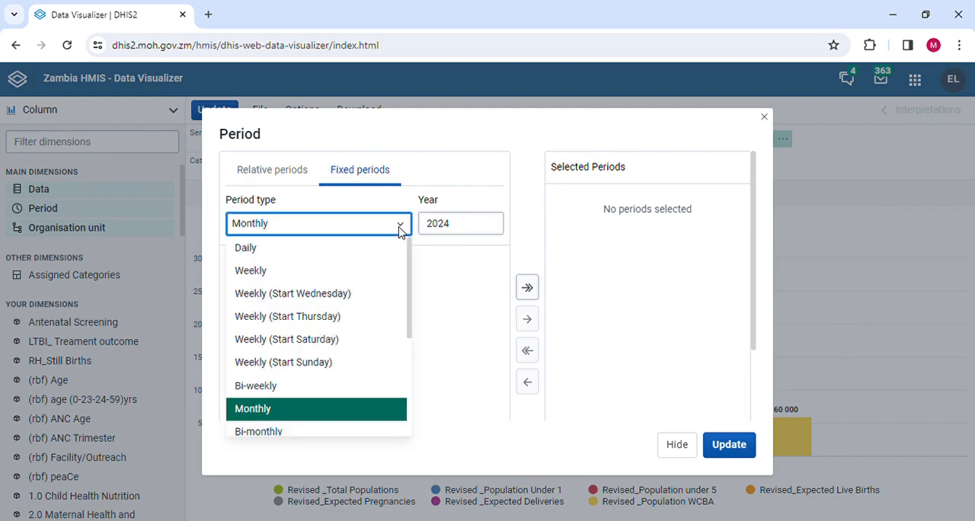
pyautogui.scroll(-3)
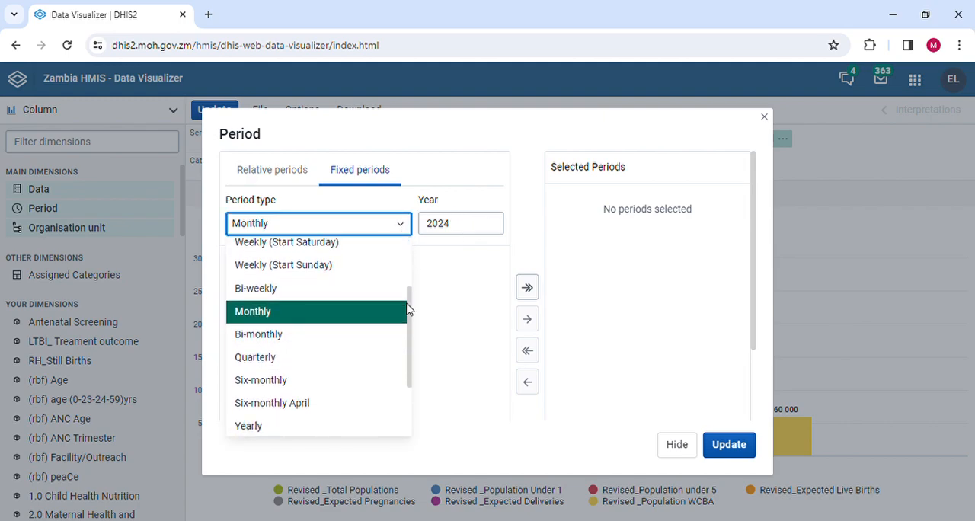
pyautogui.scroll(-3)
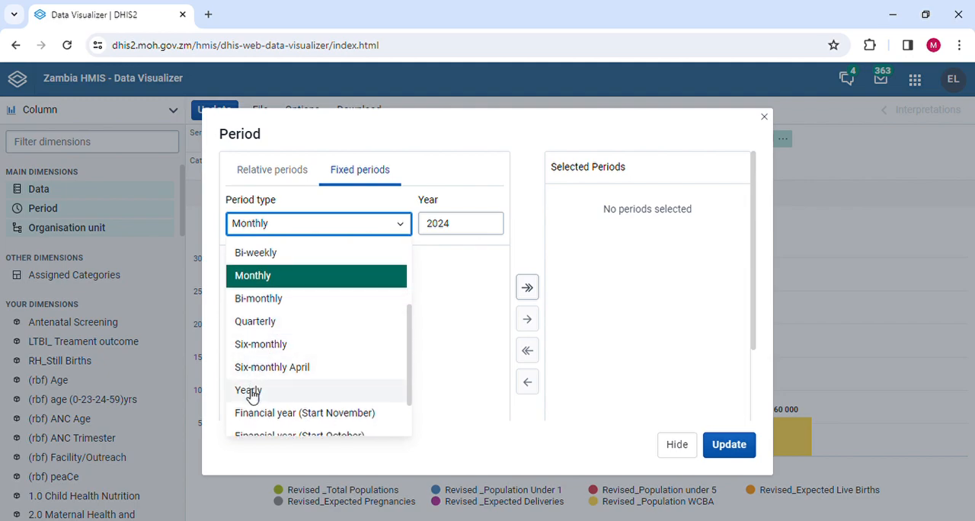
pyautogui.click(249, 391)
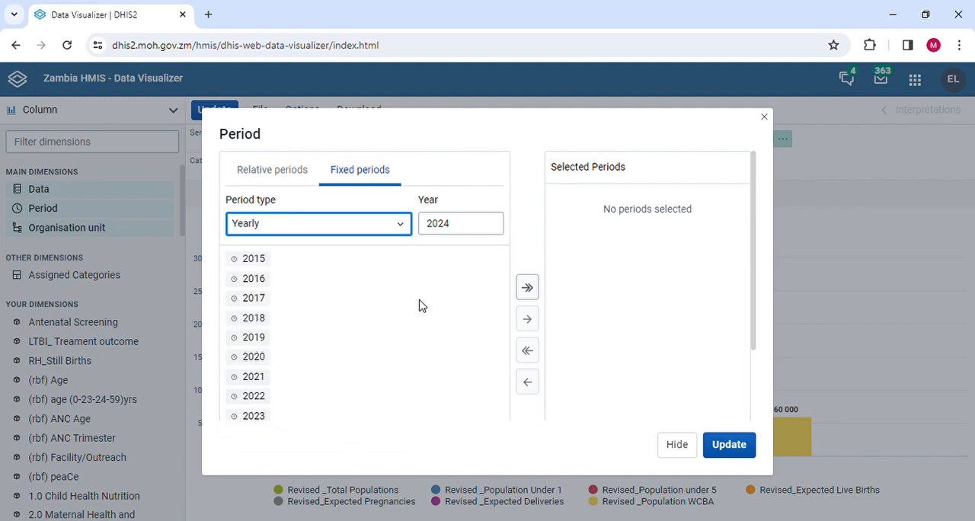
pyautogui.moveTo(320, 418)
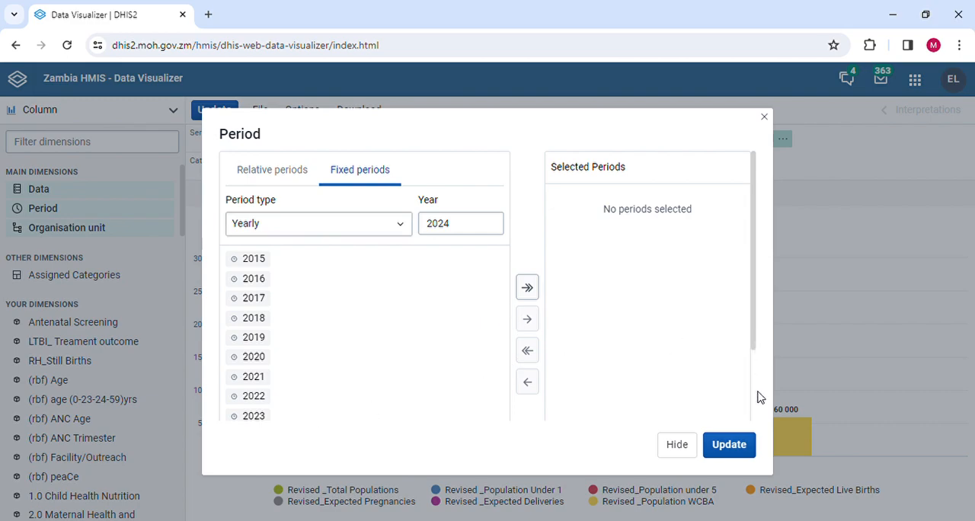
pyautogui.scroll(-3)
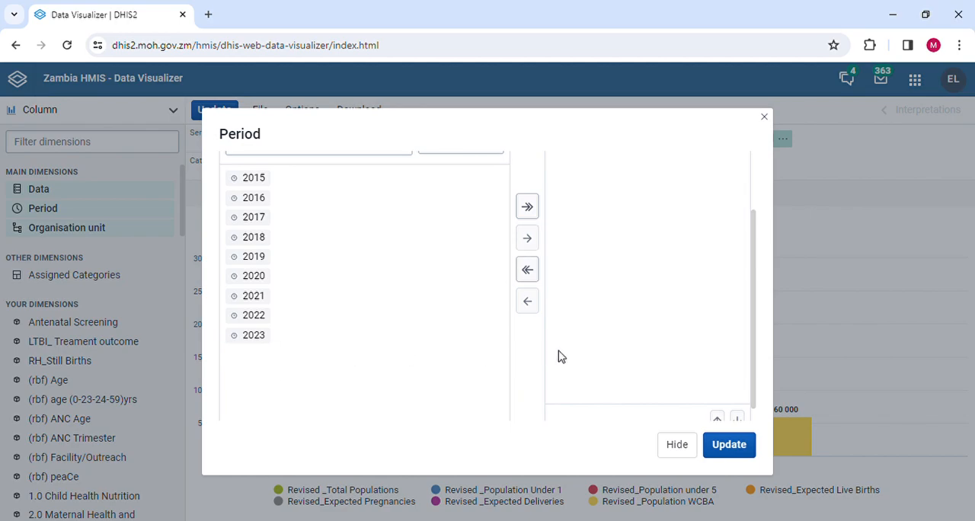
pyautogui.click(729, 445)
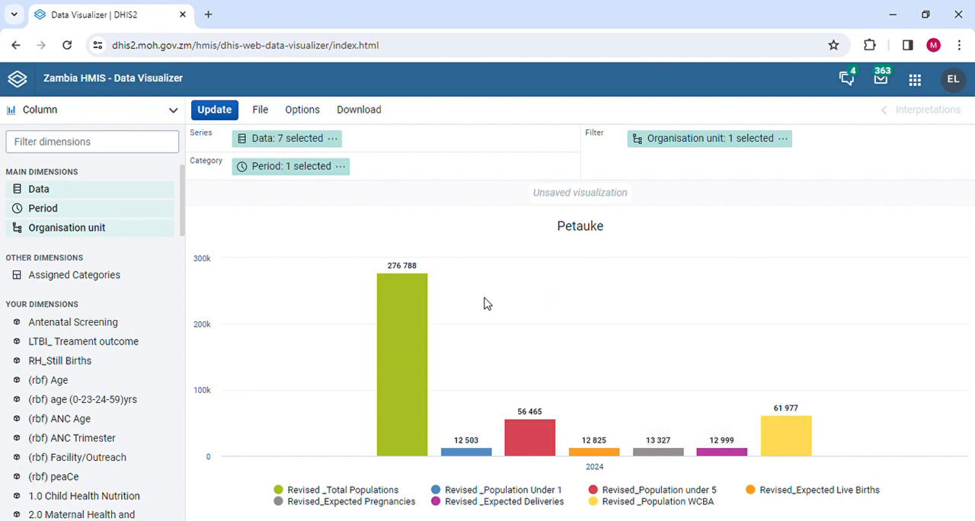
pyautogui.moveTo(381, 486)
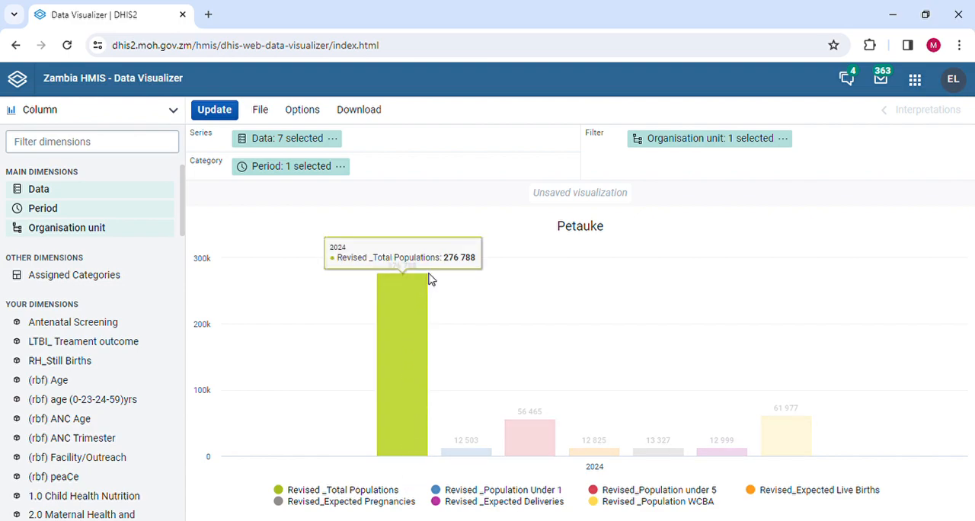
pyautogui.moveTo(460, 277)
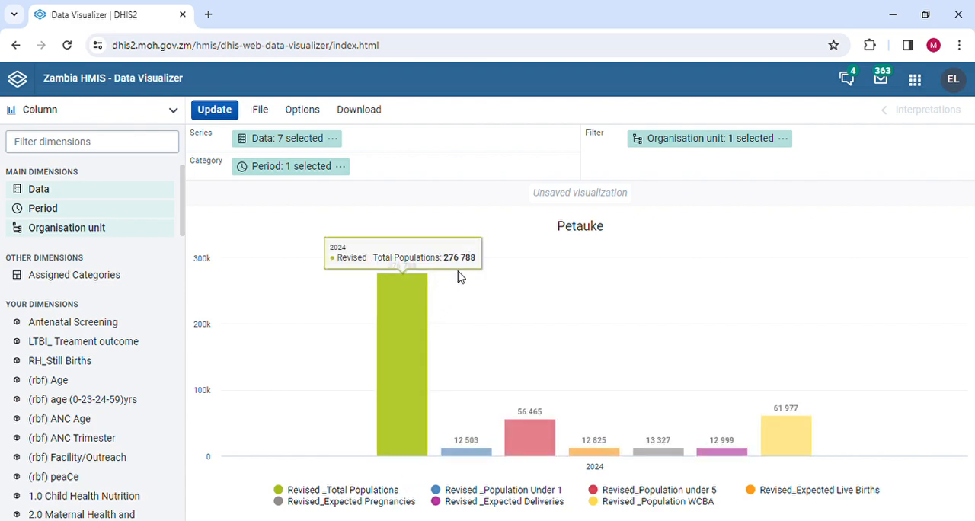
pyautogui.moveTo(418, 276)
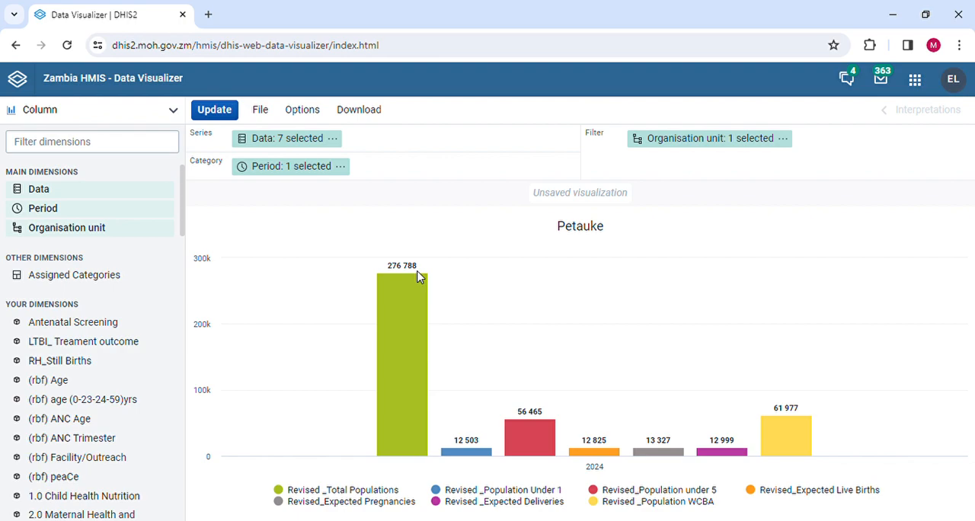
pyautogui.moveTo(408, 373)
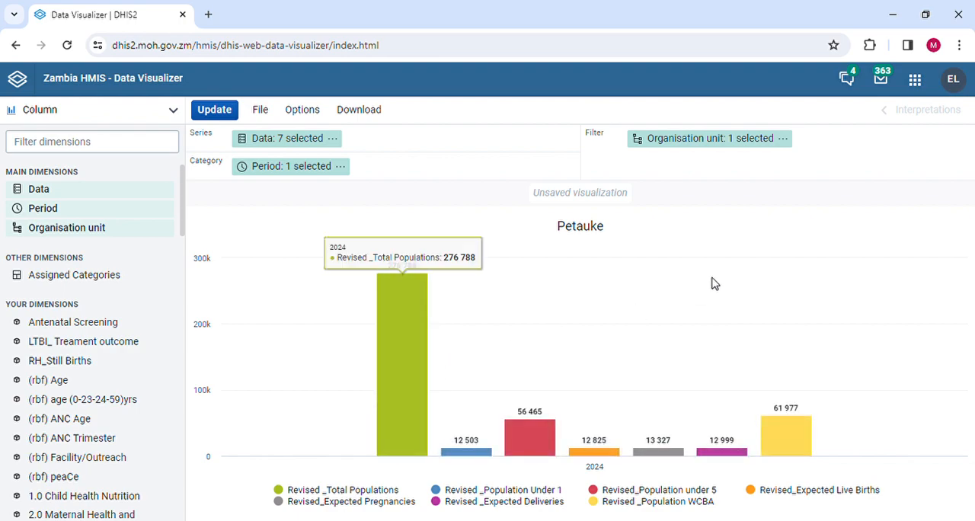
pyautogui.moveTo(936, 253)
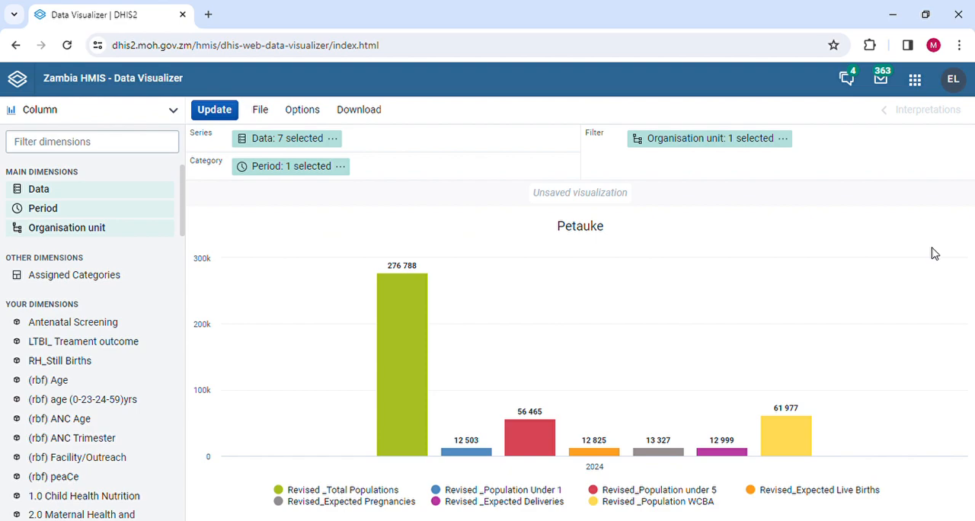
pyautogui.moveTo(701, 204)
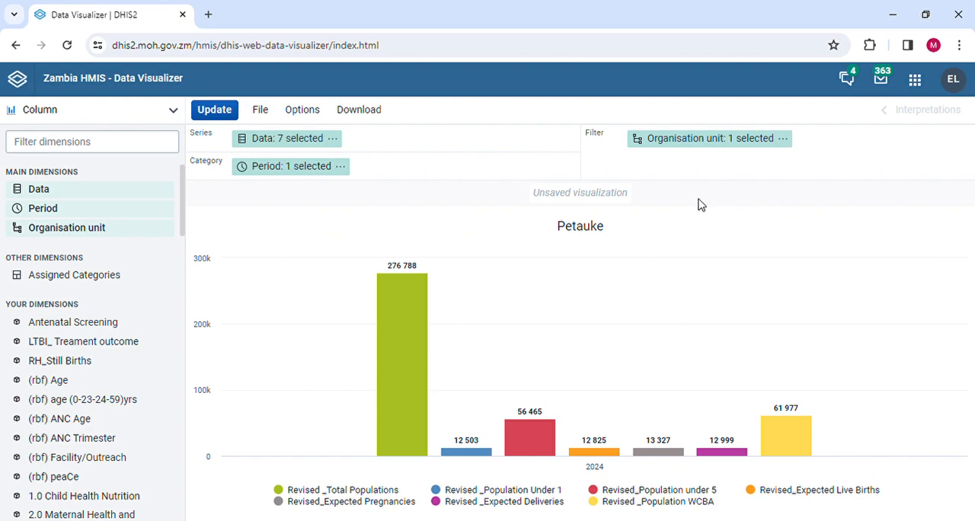
pyautogui.moveTo(329, 178)
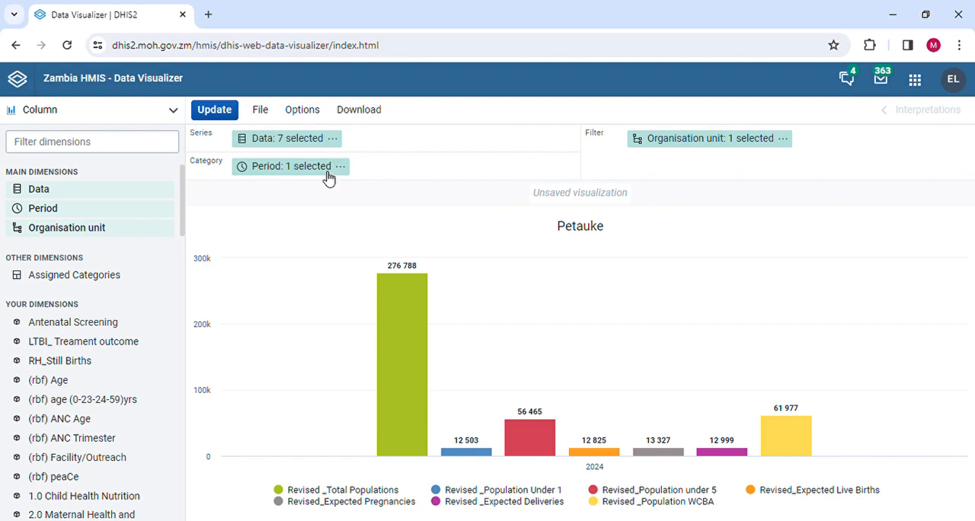
pyautogui.moveTo(288, 169)
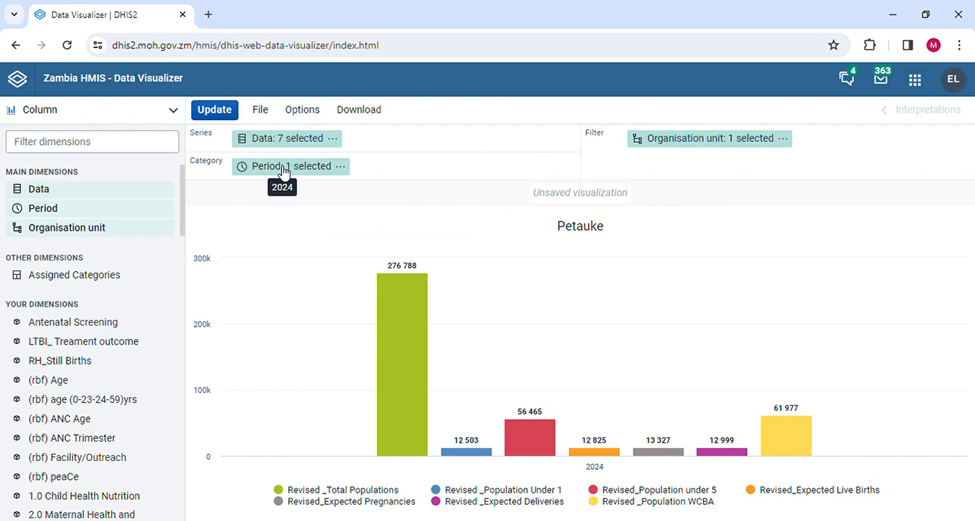
# - Set the period to the fixed monthly period January 2024 and update the chart
pyautogui.click(290, 166)
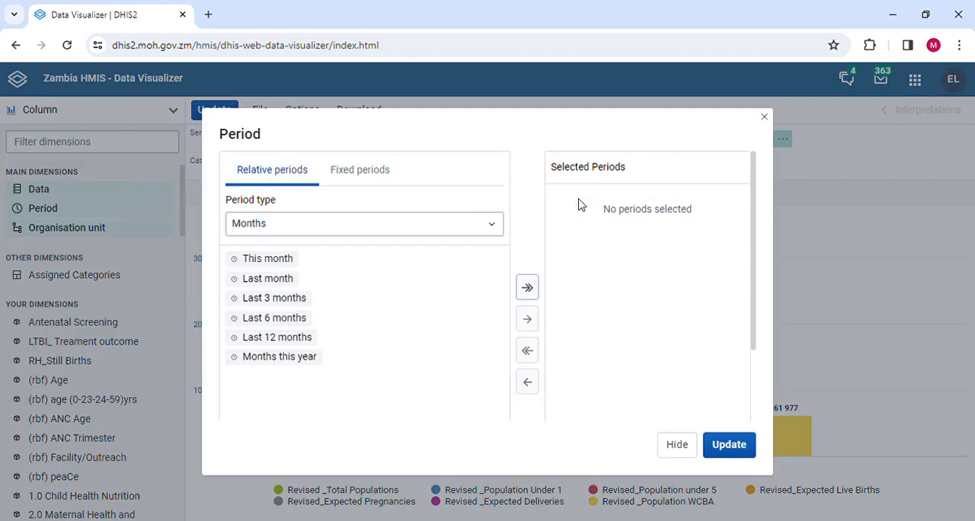
pyautogui.click(359, 169)
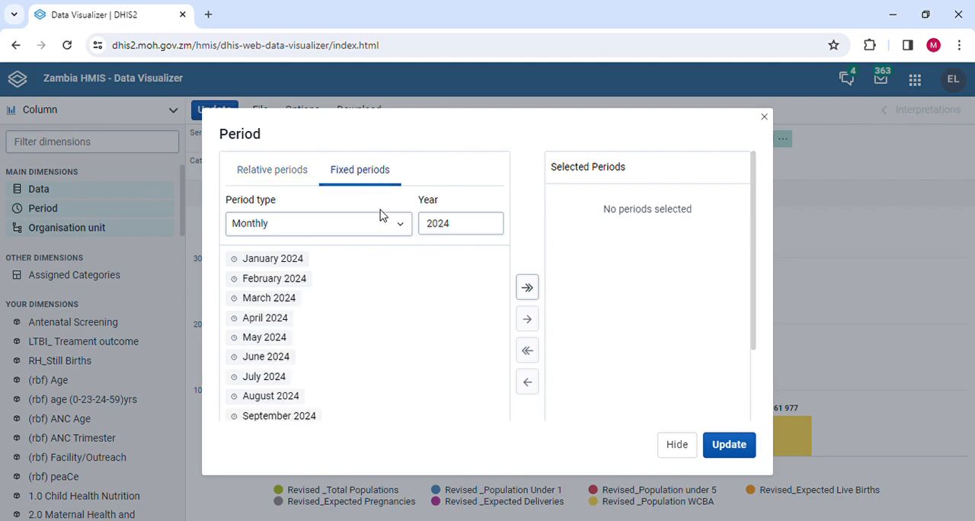
pyautogui.moveTo(287, 265)
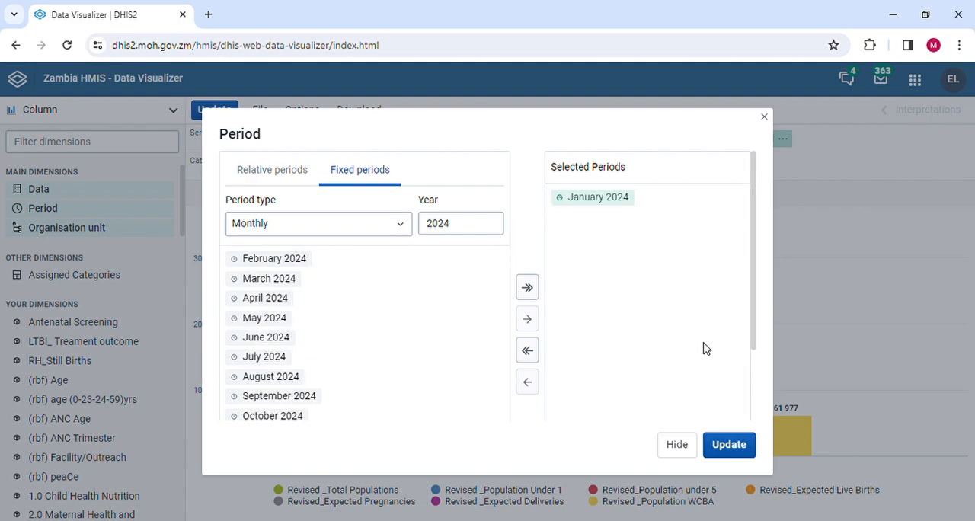
pyautogui.click(728, 445)
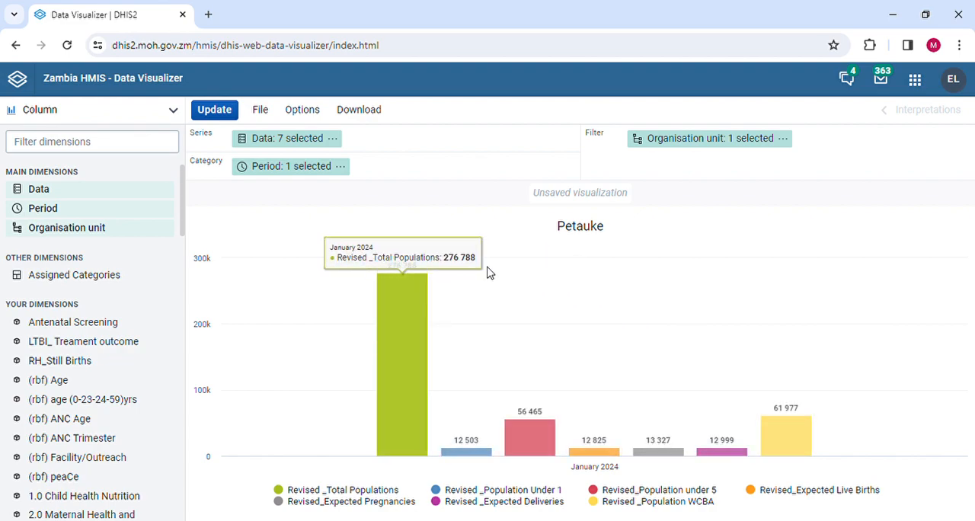
pyautogui.moveTo(439, 273)
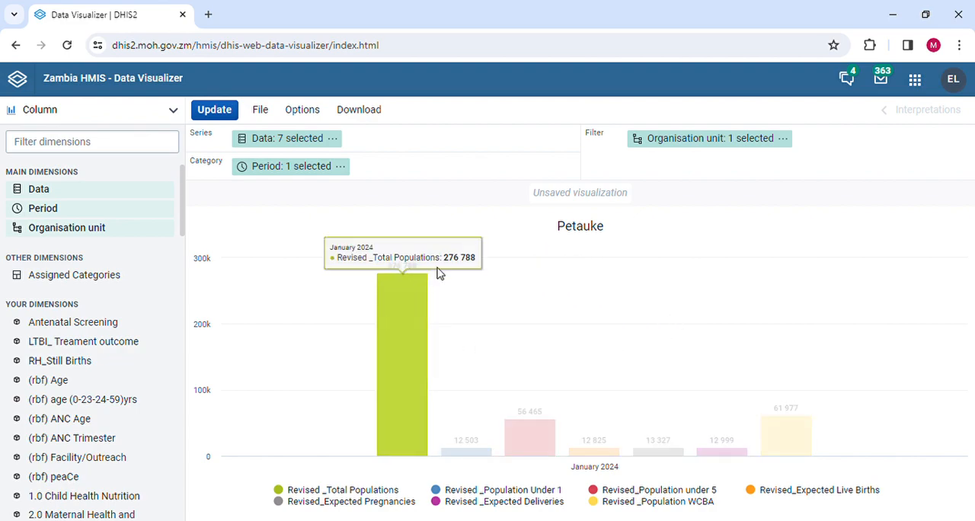
pyautogui.moveTo(555, 280)
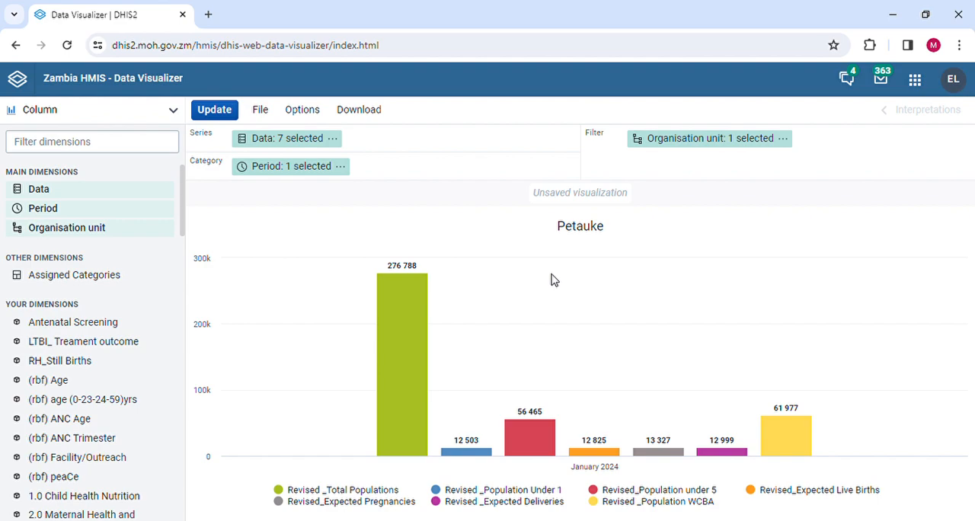
pyautogui.moveTo(293, 169)
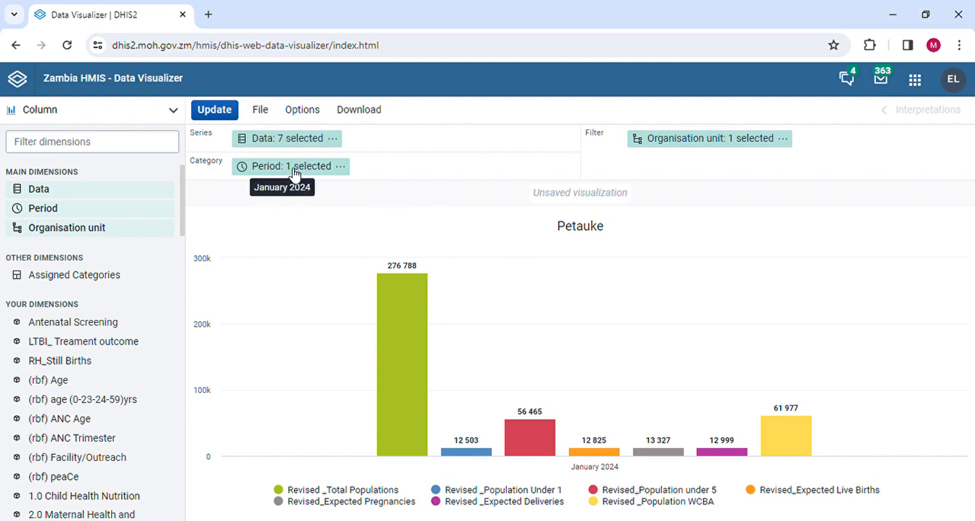
# - Set the period back to the whole year 2024 and update the chart
pyautogui.click(290, 166)
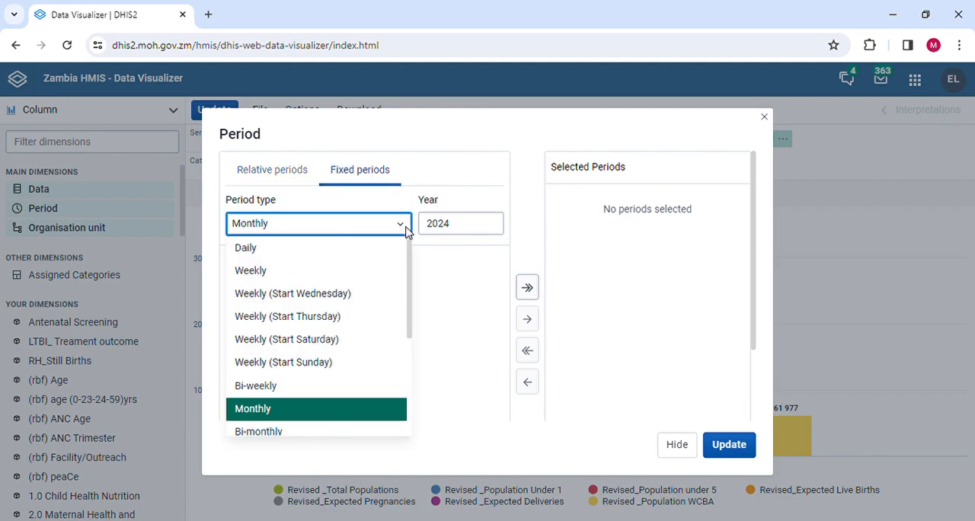
pyautogui.scroll(-3)
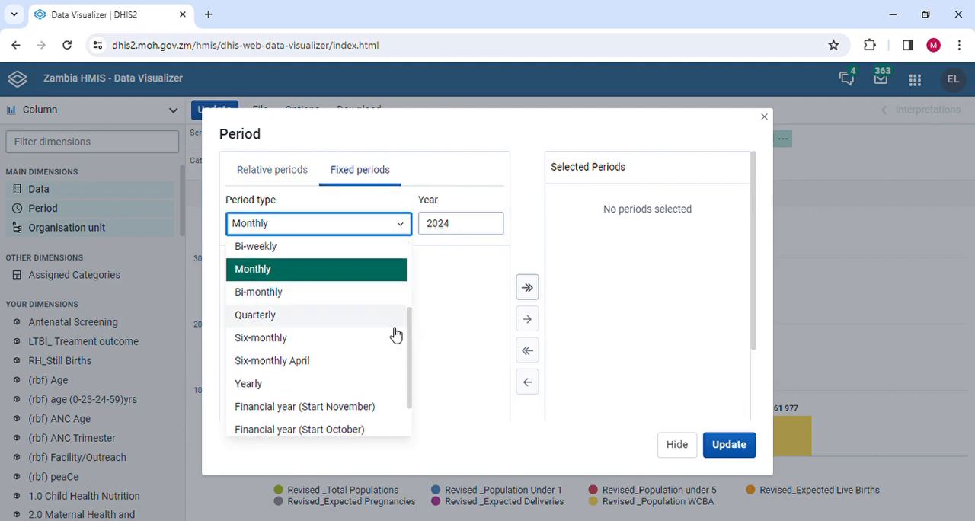
pyautogui.click(248, 384)
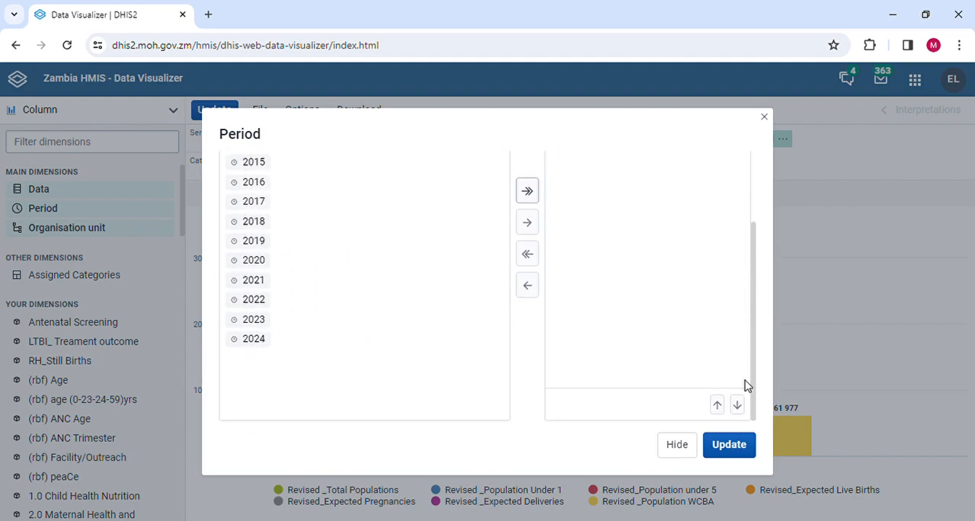
pyautogui.moveTo(735, 296)
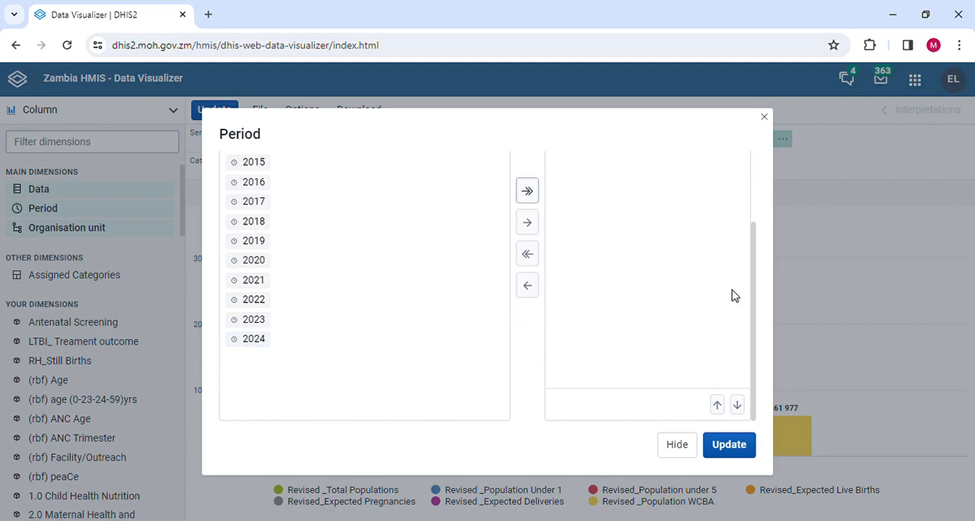
pyautogui.click(360, 169)
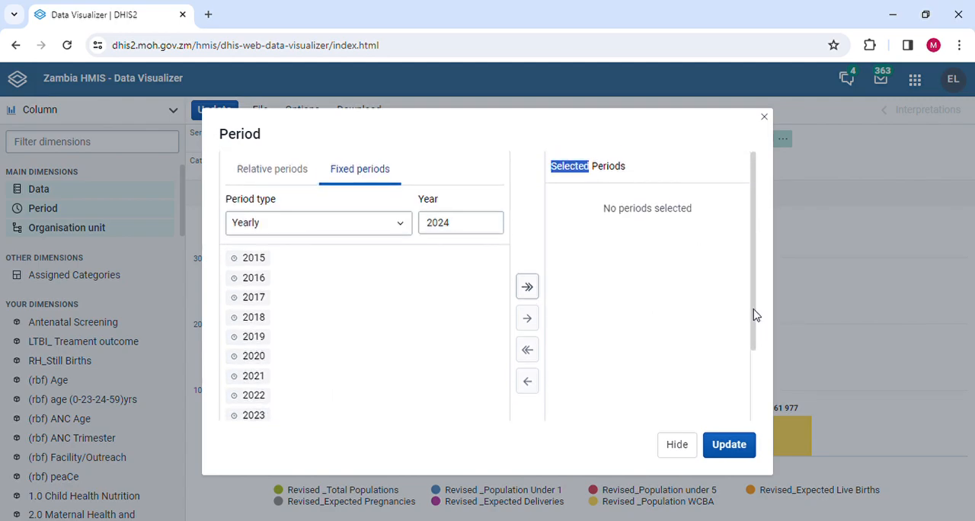
pyautogui.scroll(-3)
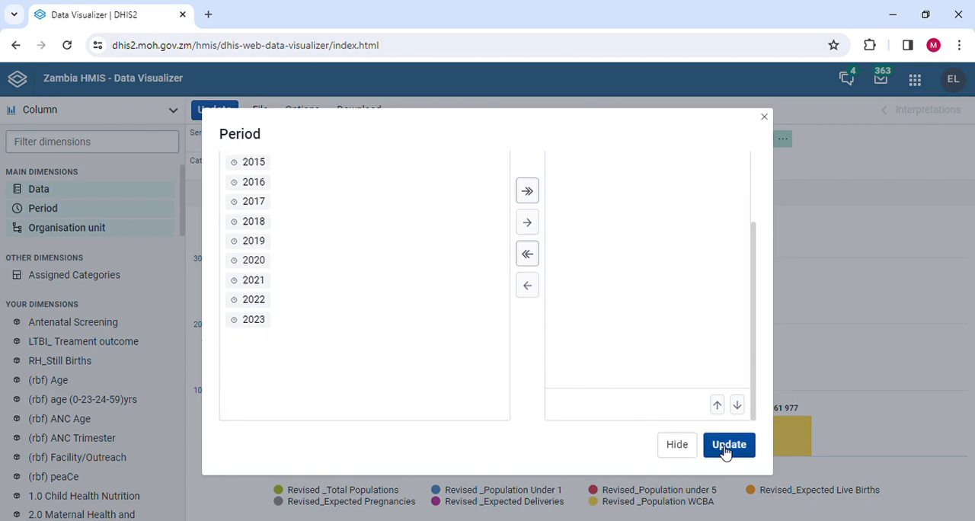
pyautogui.click(728, 445)
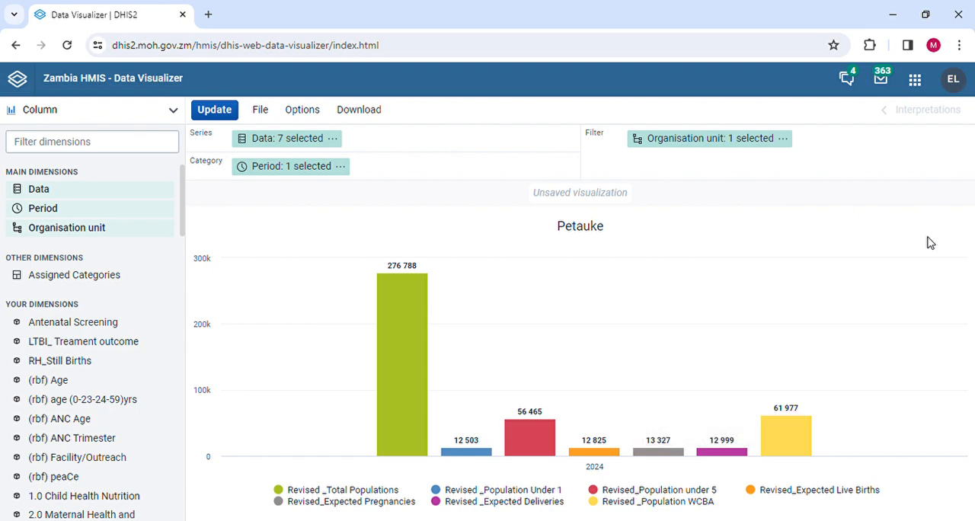
pyautogui.moveTo(399, 277)
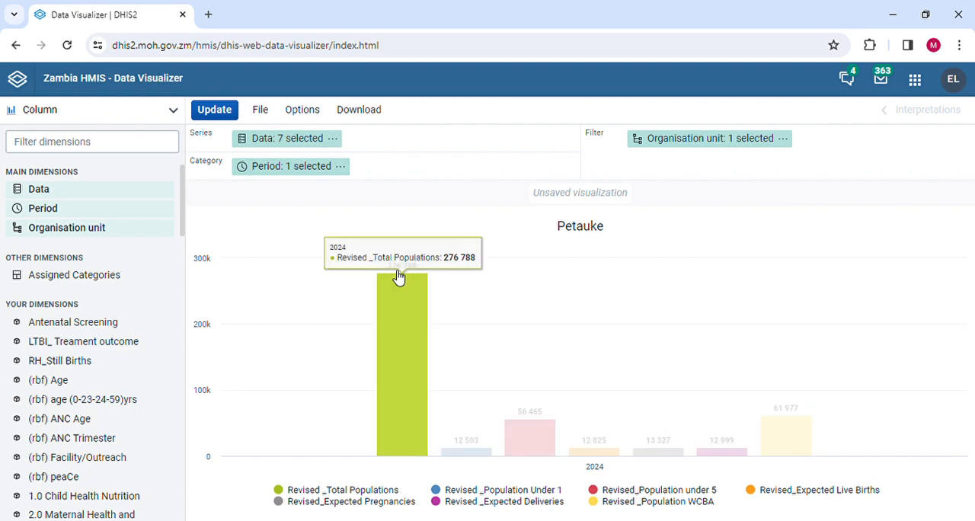
pyautogui.moveTo(756, 269)
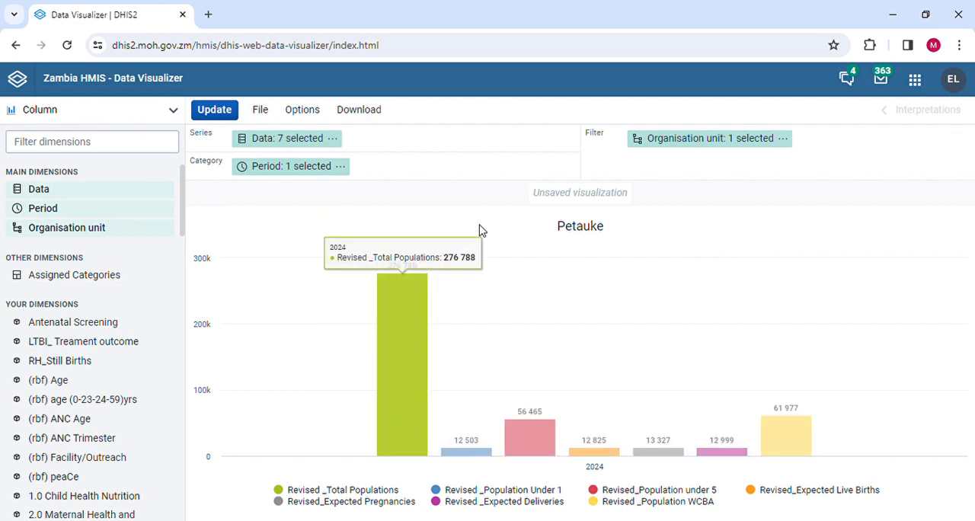
pyautogui.moveTo(564, 272)
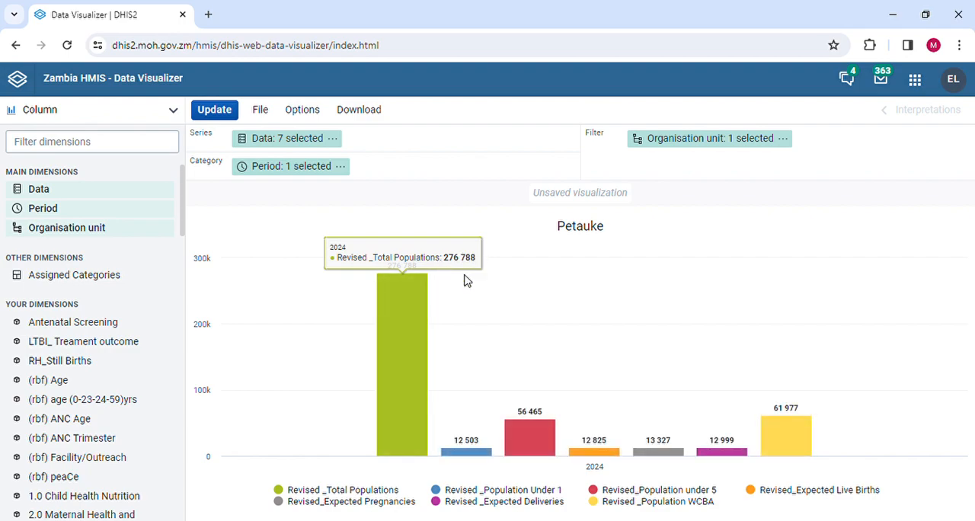
pyautogui.moveTo(643, 323)
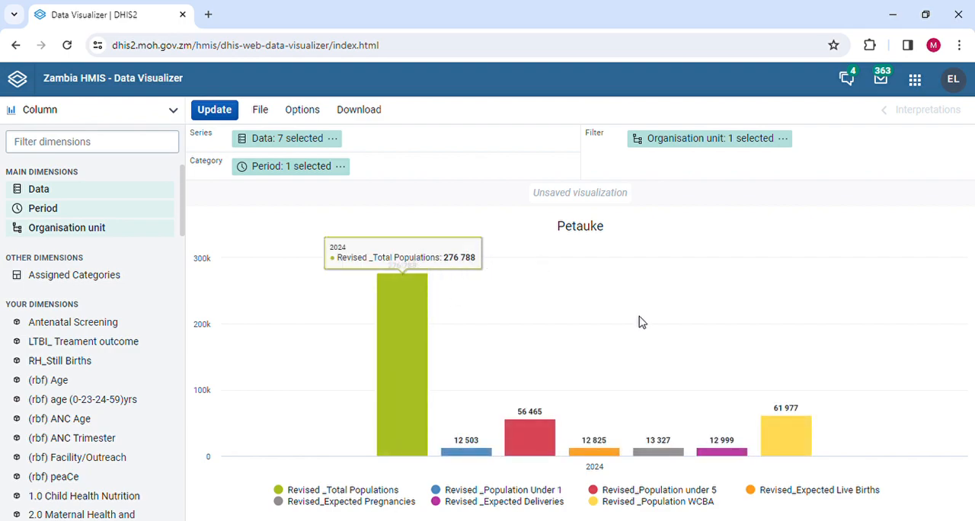
pyautogui.moveTo(610, 296)
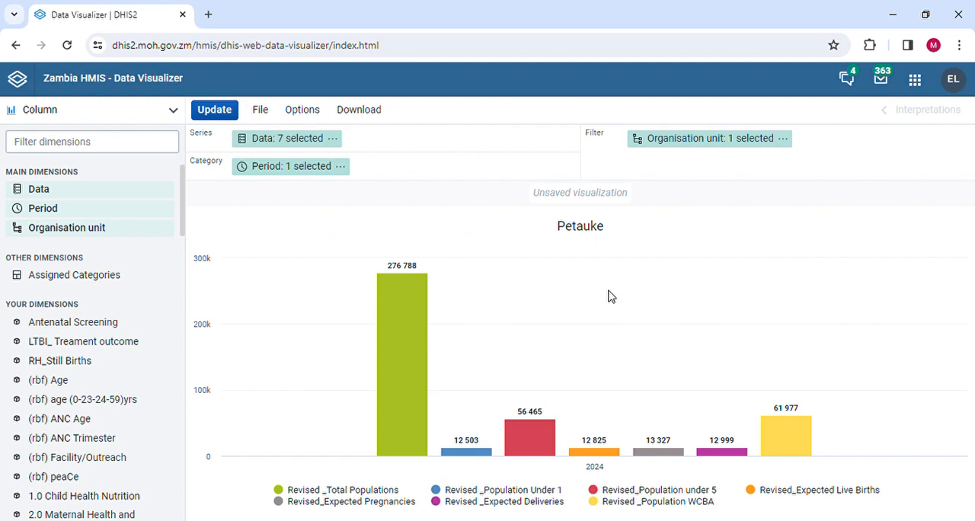
pyautogui.moveTo(722, 442)
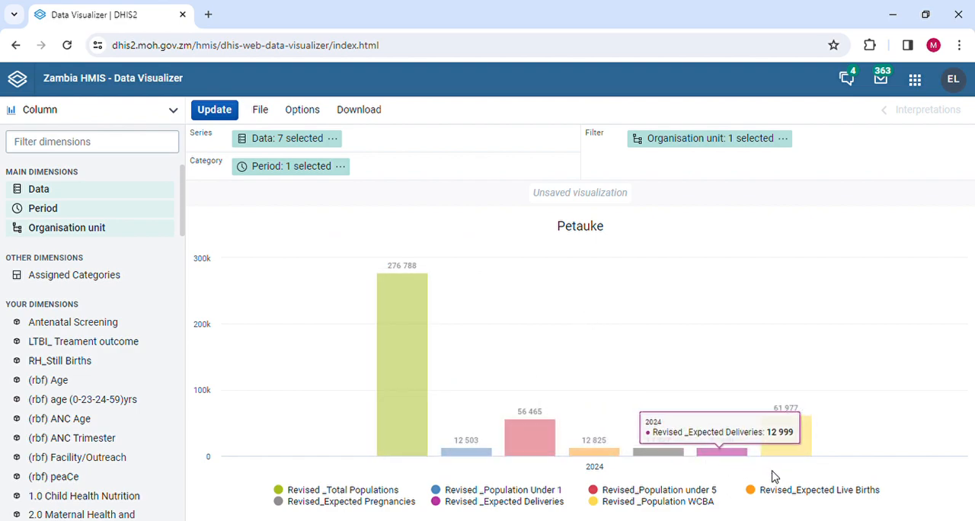
pyautogui.moveTo(723, 222)
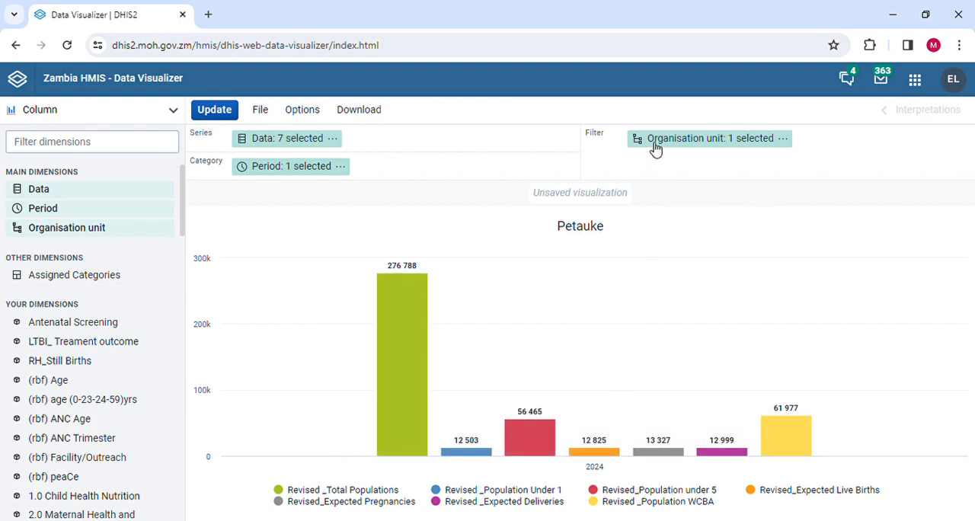
pyautogui.moveTo(665, 143)
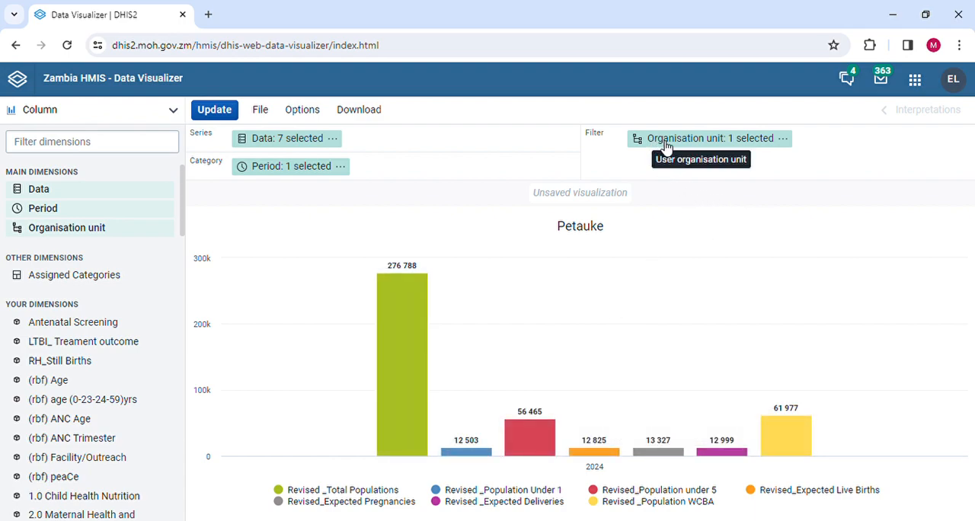
# - Add the District and Facility levels under Petauke as organisation units and update the chart
pyautogui.click(710, 139)
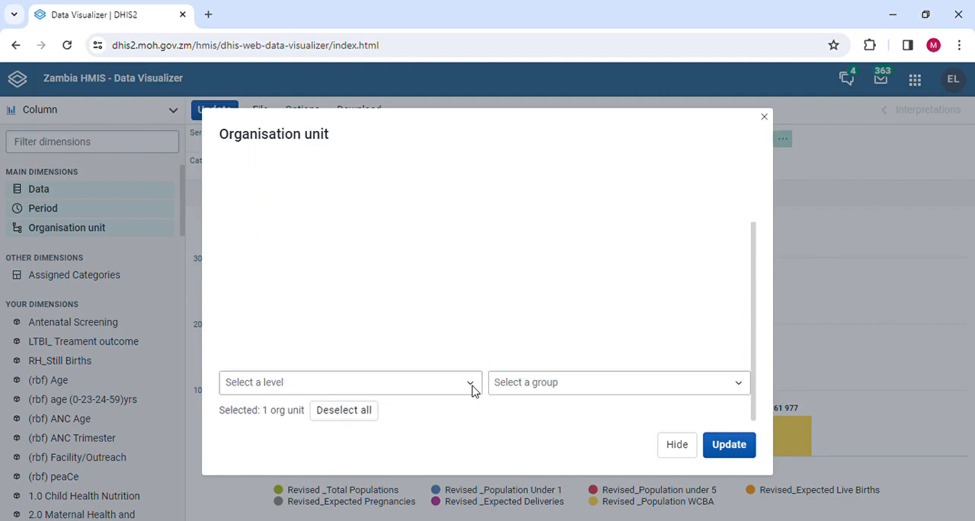
pyautogui.click(347, 381)
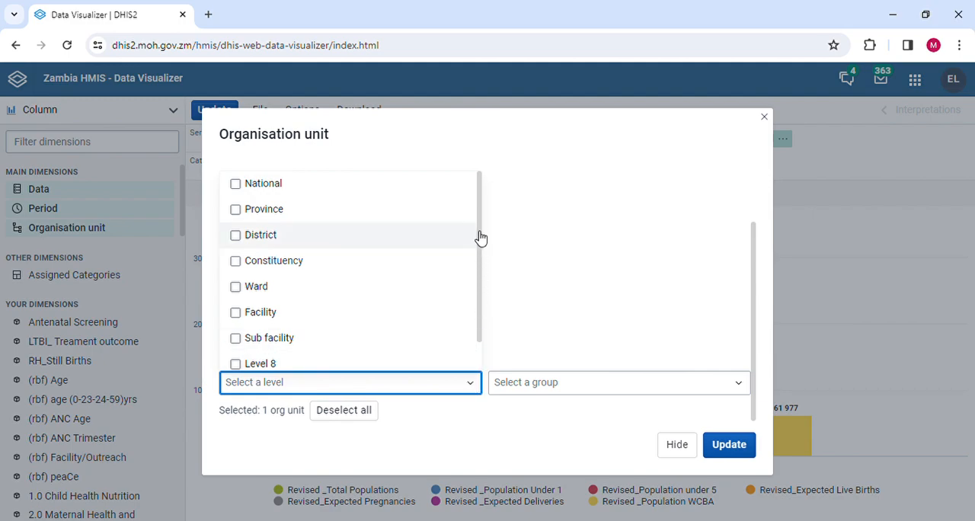
pyautogui.moveTo(231, 242)
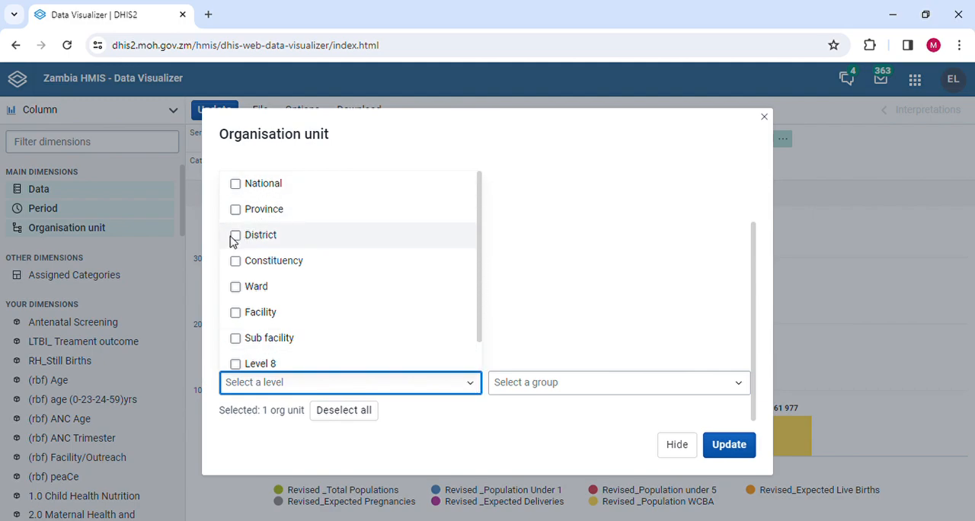
pyautogui.click(234, 235)
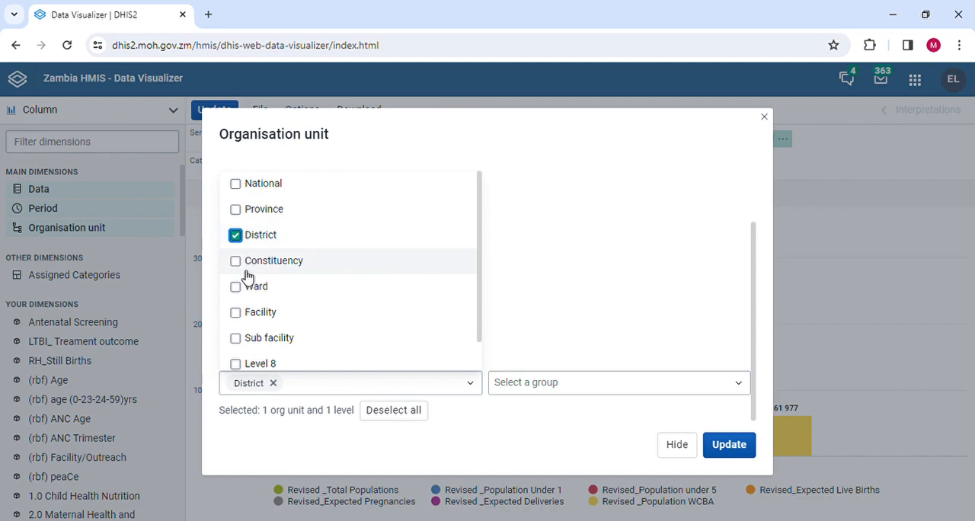
pyautogui.click(235, 311)
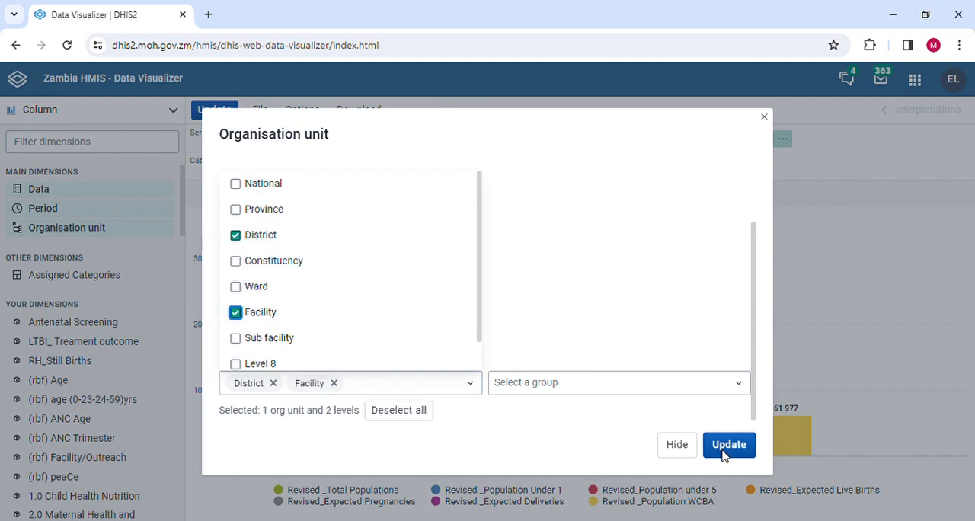
pyautogui.click(729, 445)
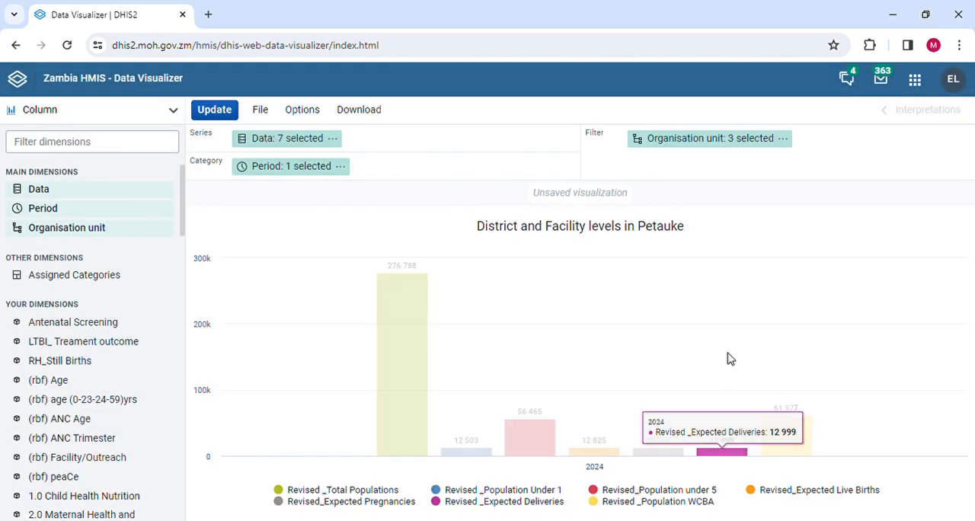
pyautogui.moveTo(523, 246)
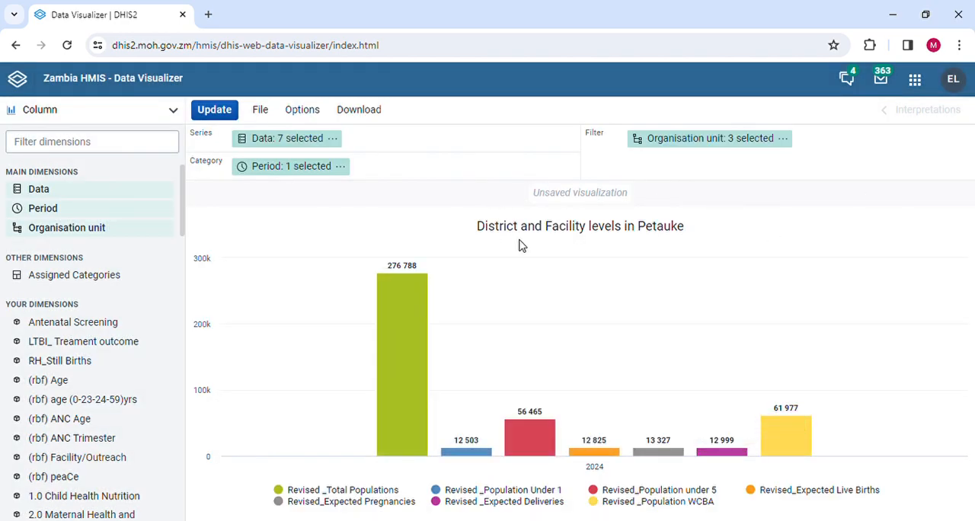
pyautogui.moveTo(506, 243)
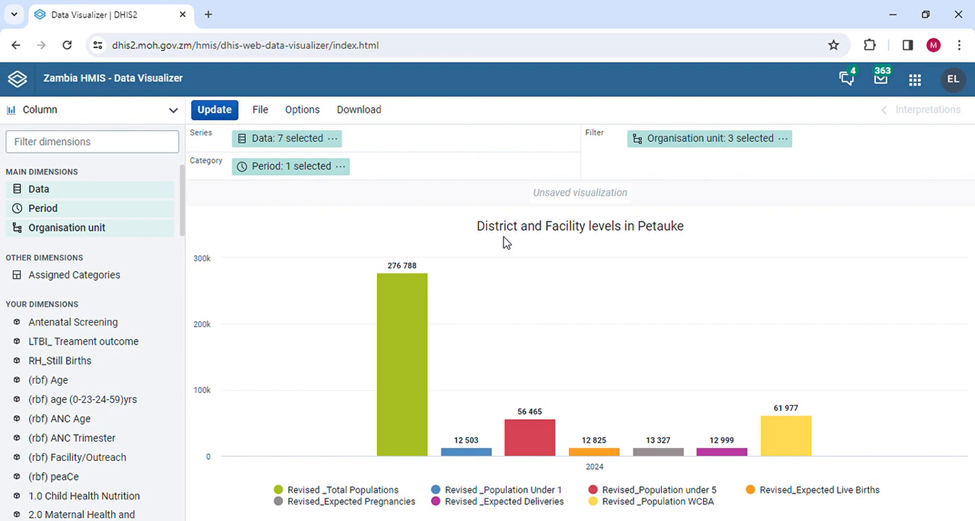
pyautogui.moveTo(628, 242)
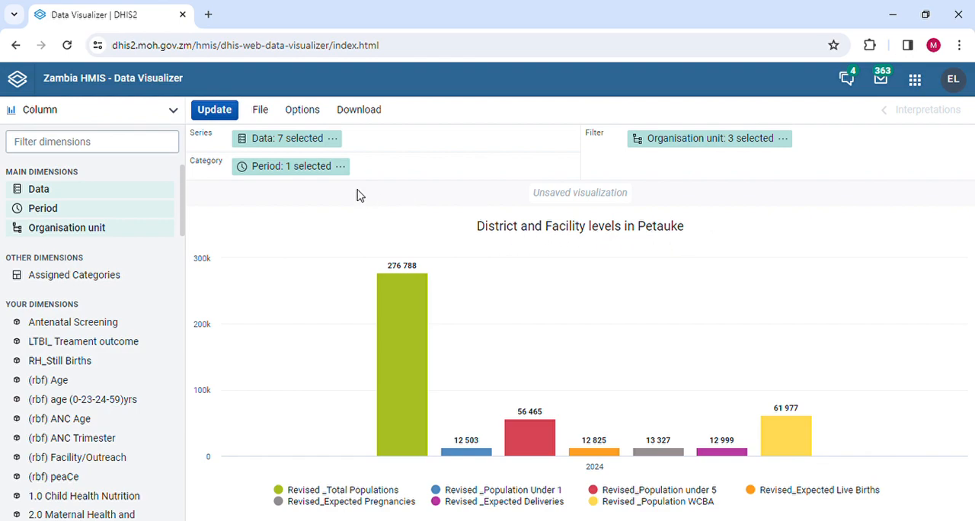
pyautogui.moveTo(166, 112)
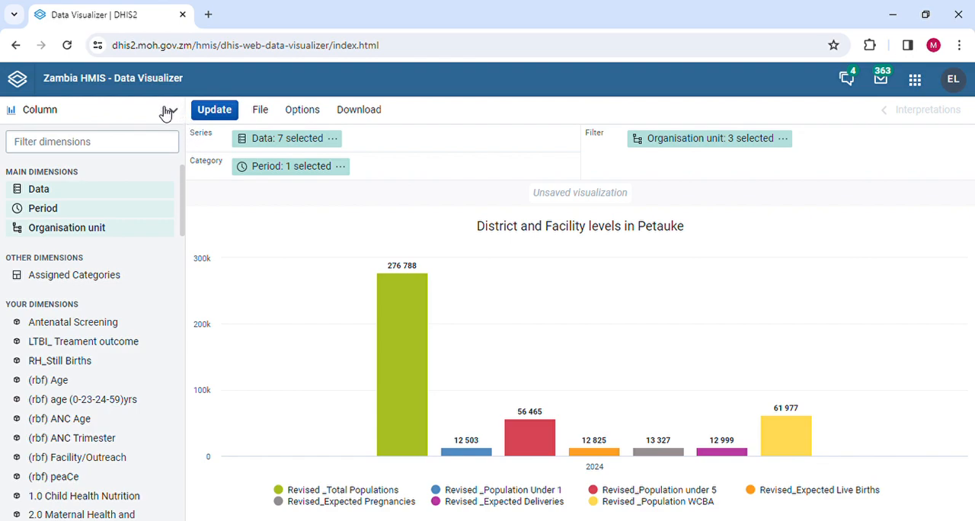
pyautogui.moveTo(268, 268)
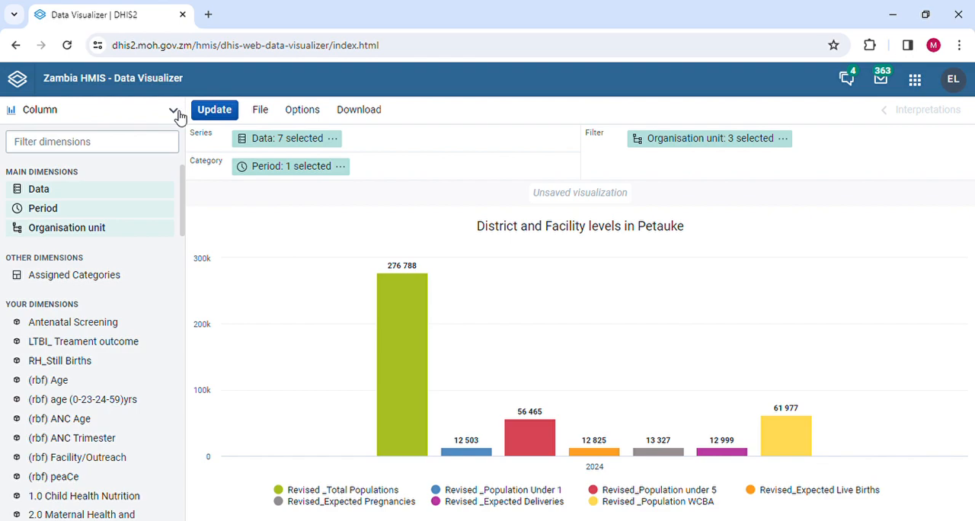
pyautogui.click(173, 110)
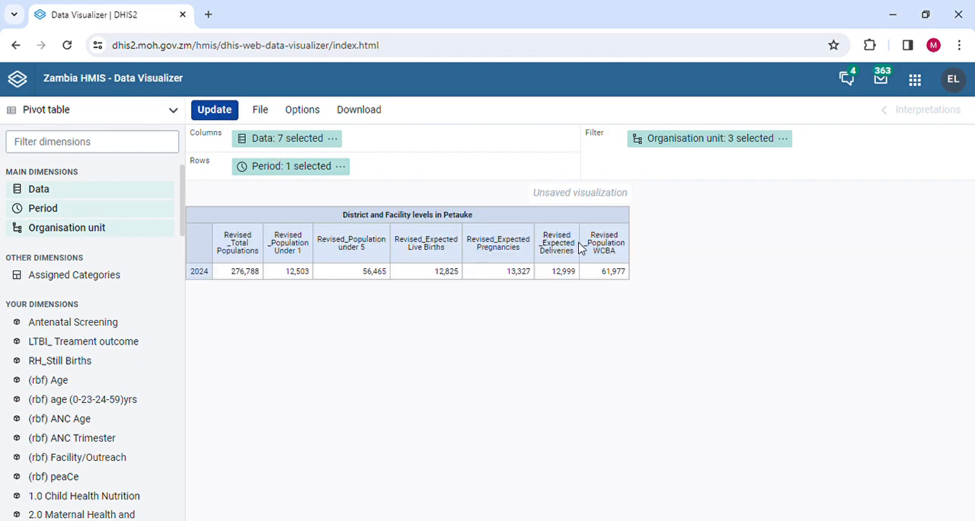
pyautogui.moveTo(787, 198)
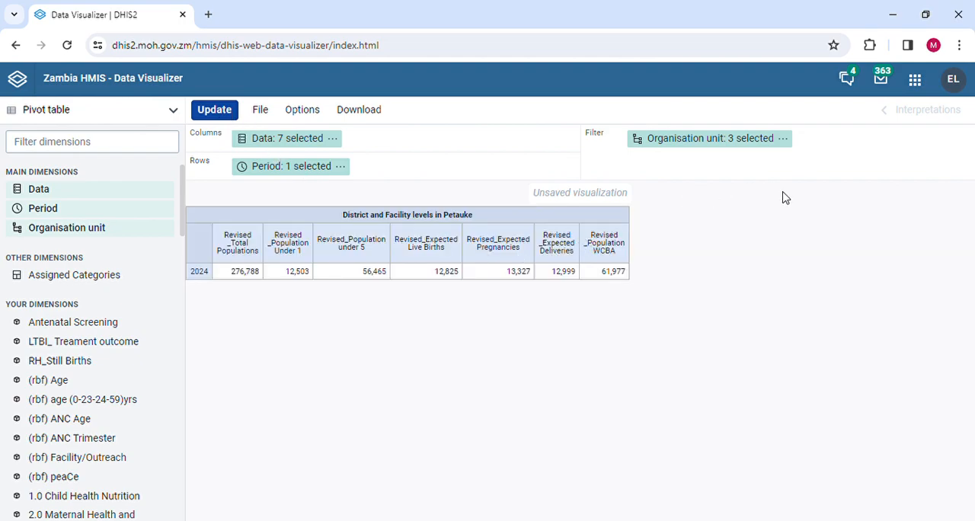
pyautogui.moveTo(673, 139)
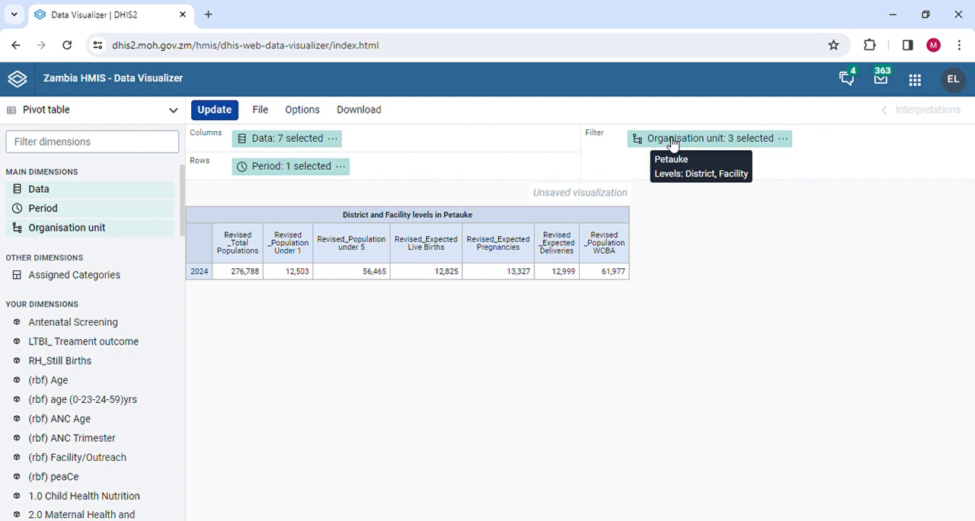
# - Move Organisation unit into Rows and Period into the Filter of the pivot layout
pyautogui.moveTo(710, 139); pyautogui.dragTo(470, 169)
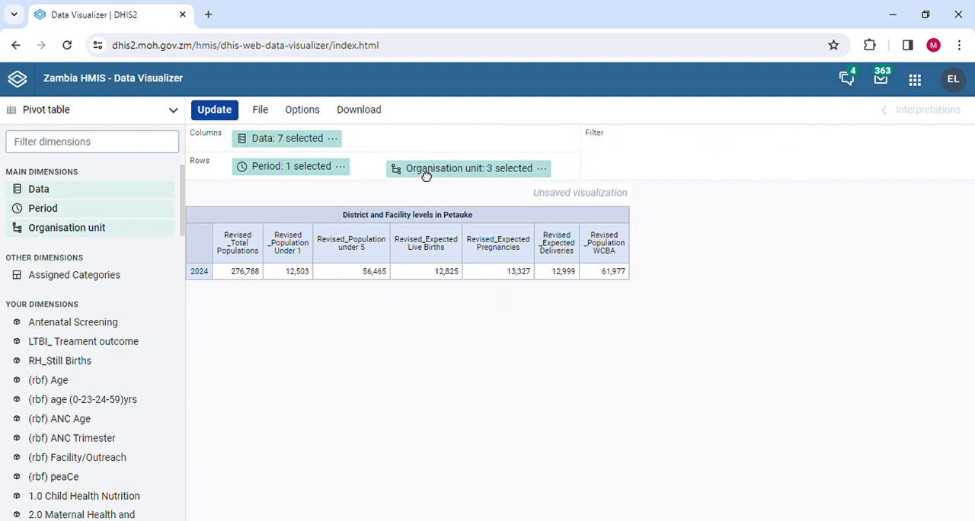
pyautogui.moveTo(427, 166)
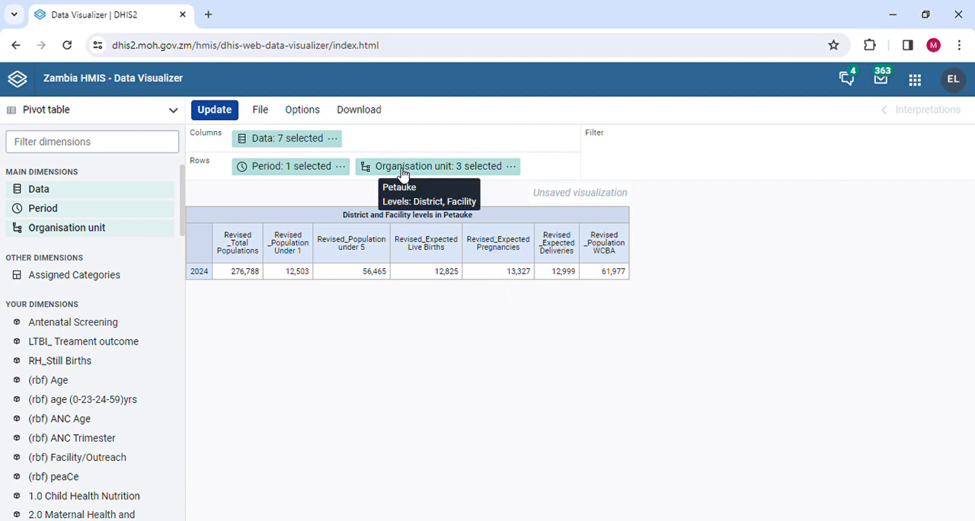
pyautogui.moveTo(291, 167); pyautogui.dragTo(640, 140)
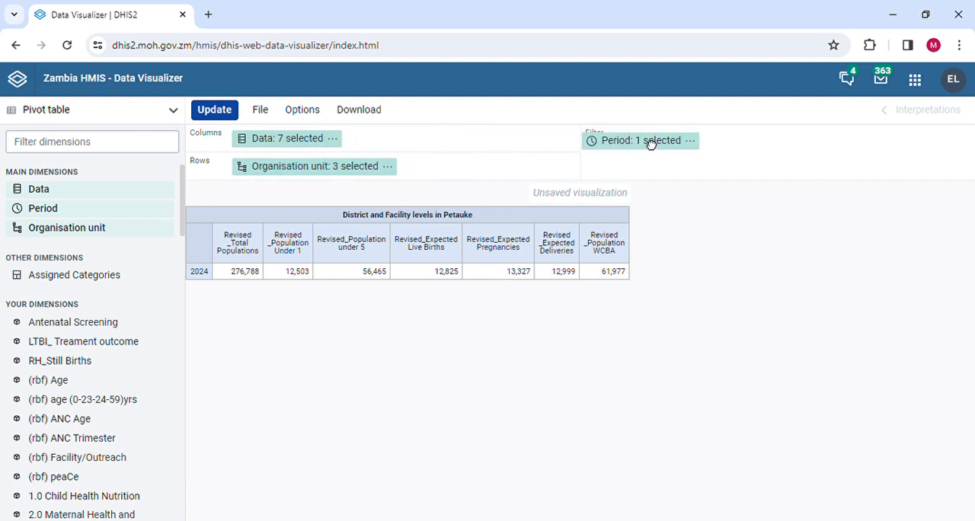
pyautogui.moveTo(671, 138)
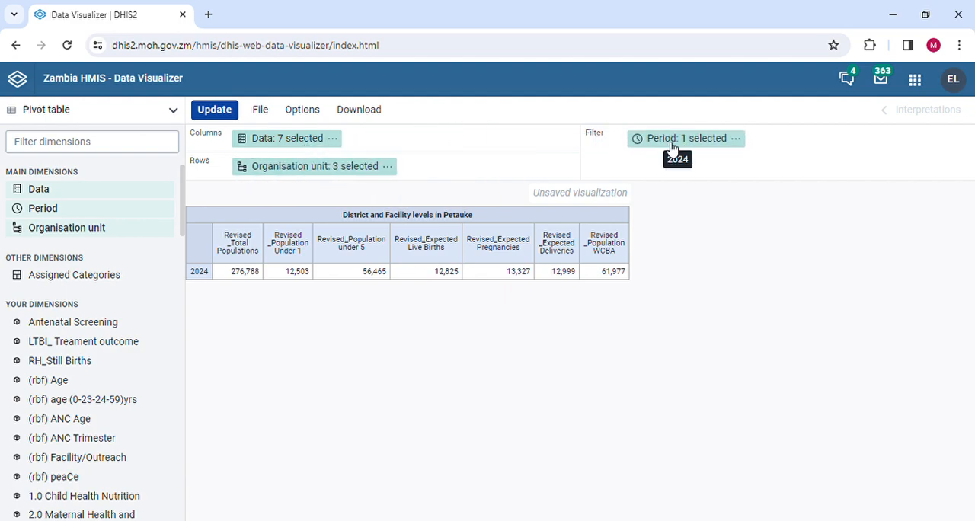
pyautogui.moveTo(582, 167)
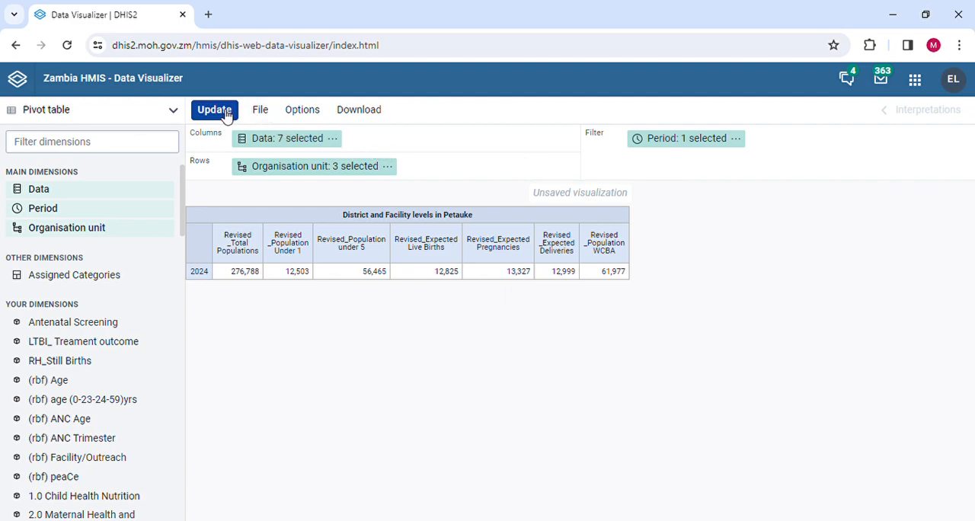
# - Update the pivot table and scroll through the Petauke facility rows with their 2024 values
pyautogui.click(214, 110)
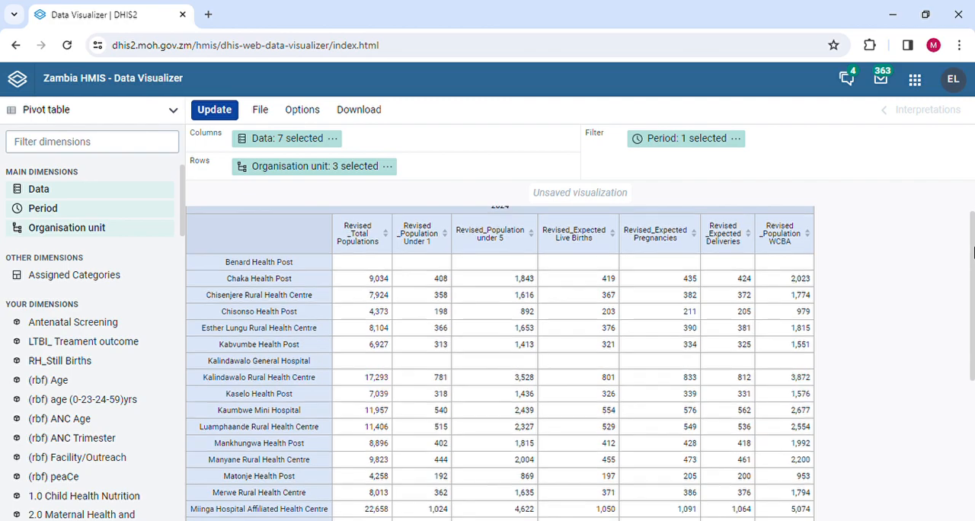
pyautogui.scroll(-3)
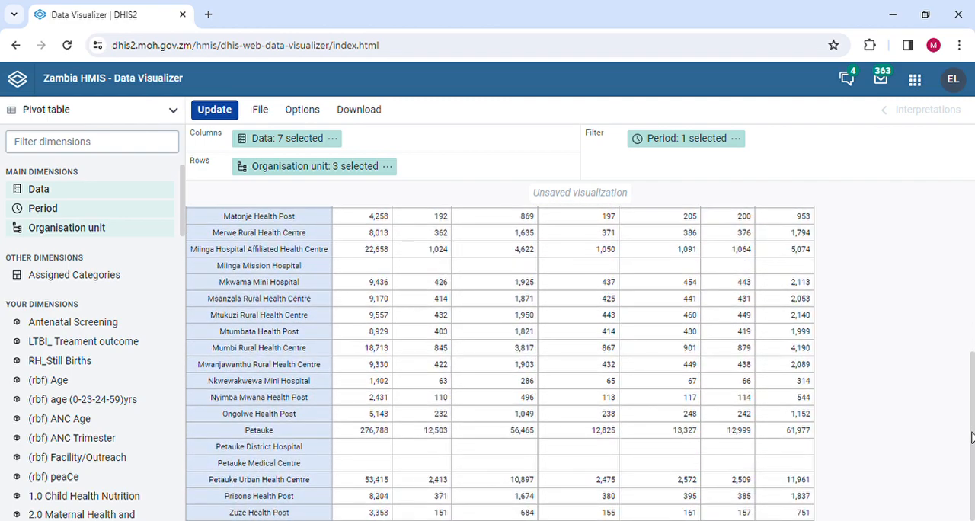
pyautogui.scroll(3)
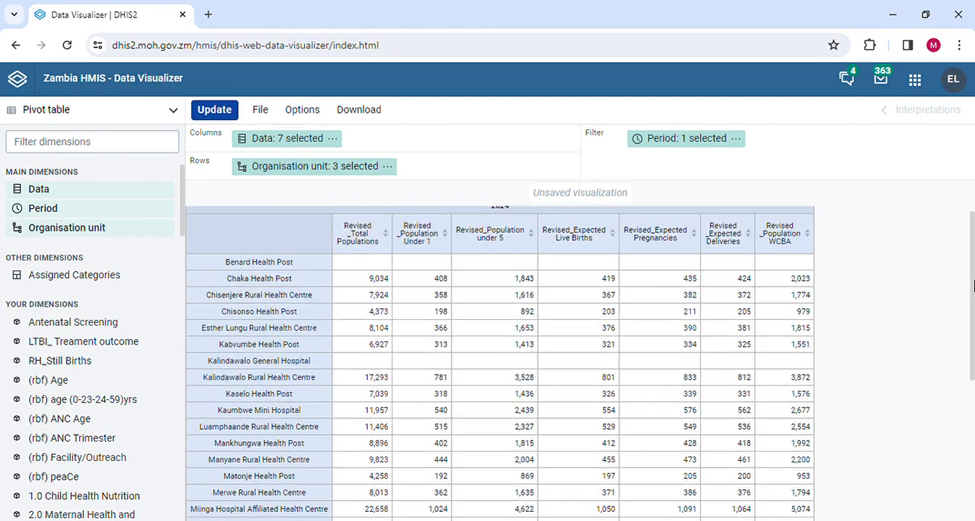
pyautogui.scroll(3)
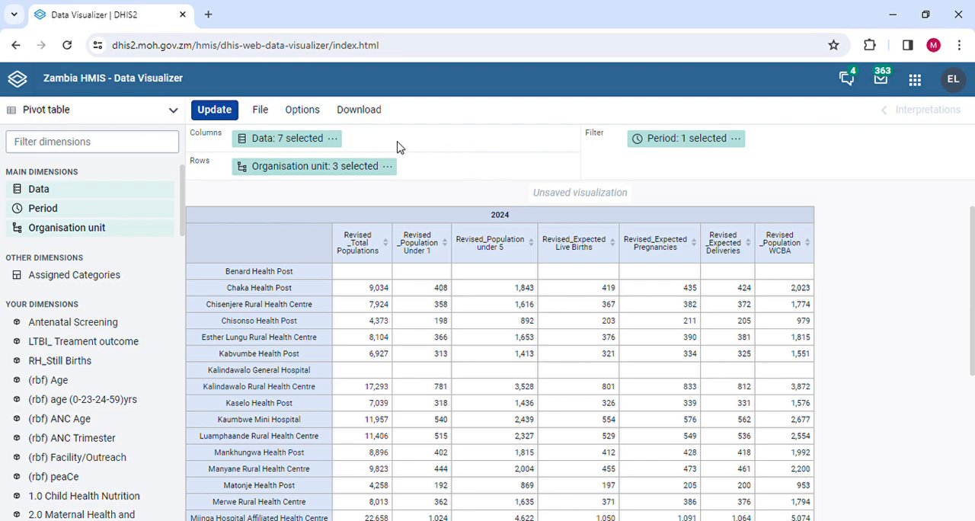
pyautogui.moveTo(245, 302)
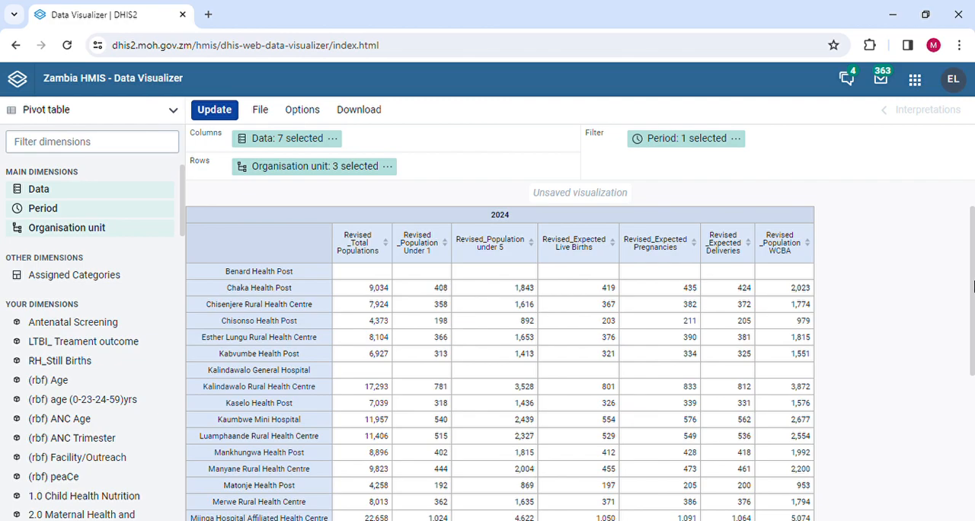
pyautogui.scroll(-3)
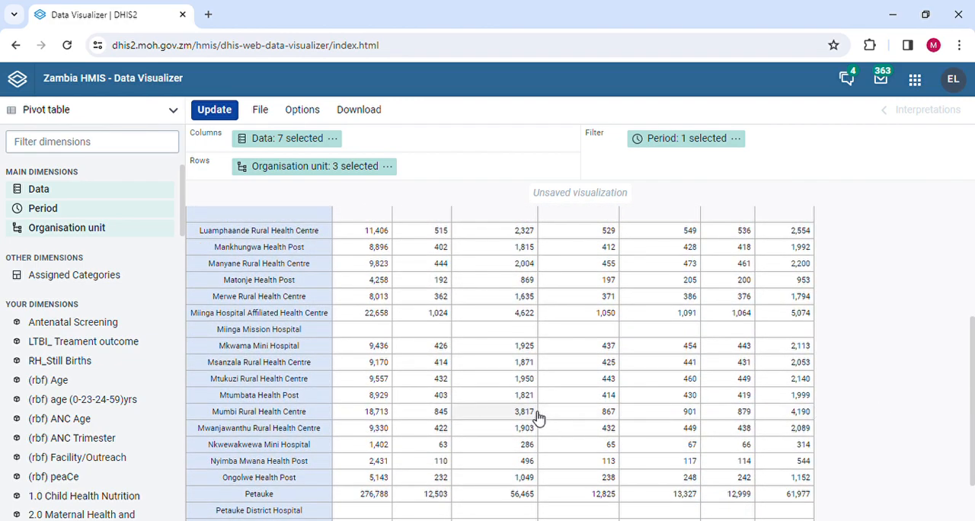
pyautogui.moveTo(295, 280)
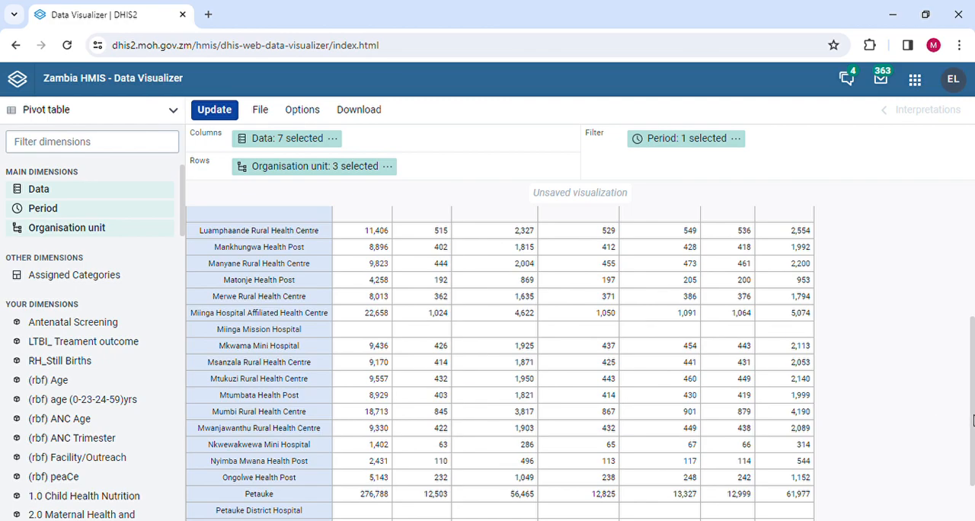
pyautogui.scroll(-3)
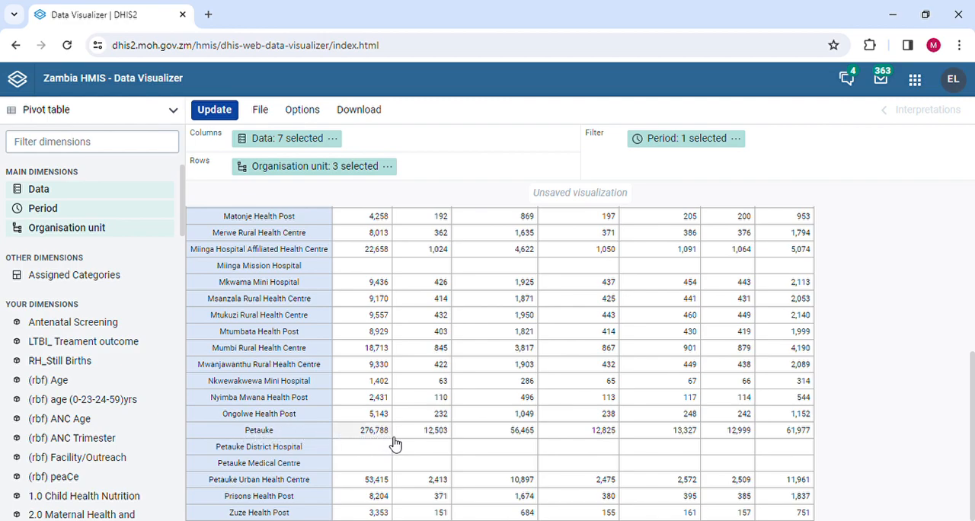
pyautogui.moveTo(448, 445)
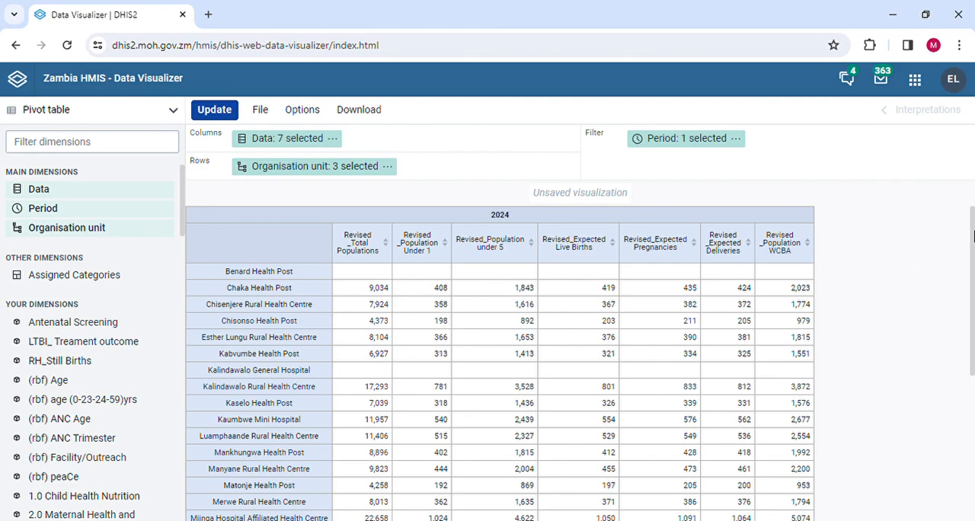
pyautogui.moveTo(881, 223)
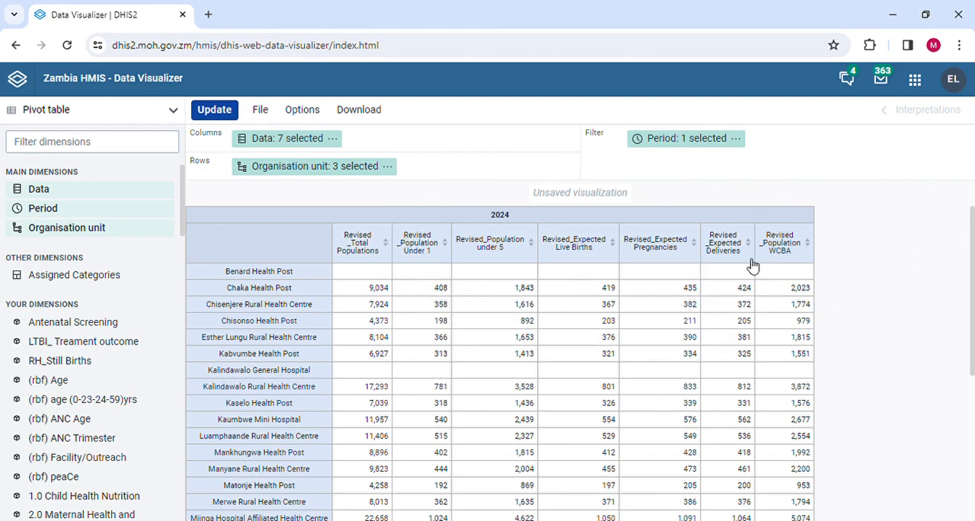
pyautogui.moveTo(928, 318)
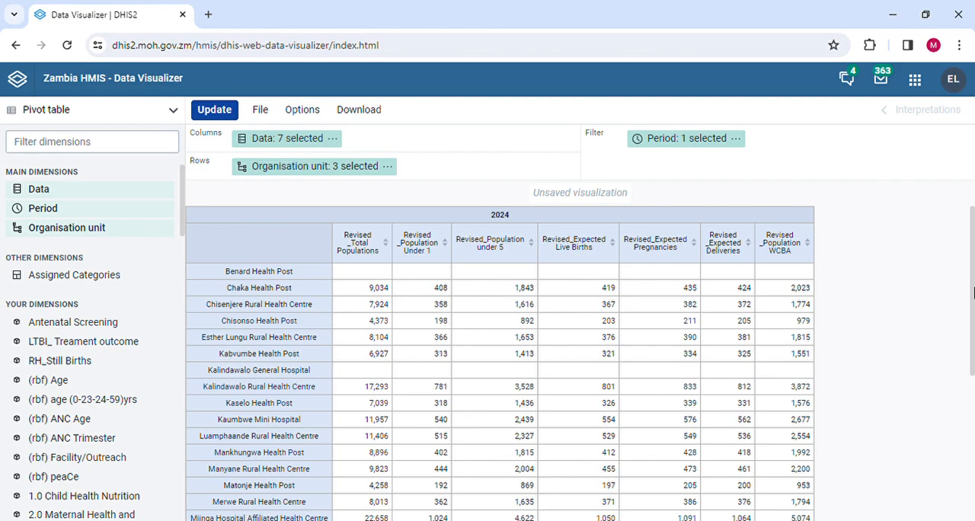
pyautogui.moveTo(887, 240)
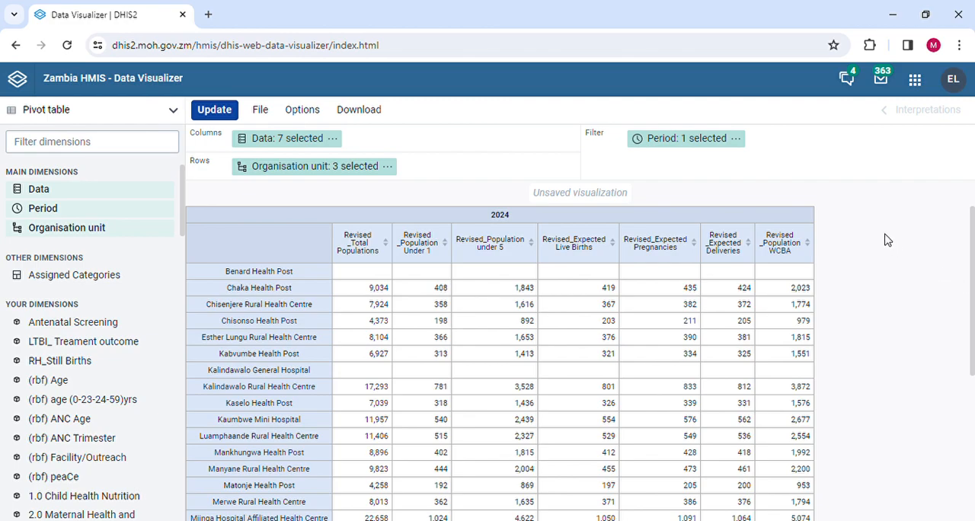
pyautogui.moveTo(821, 271)
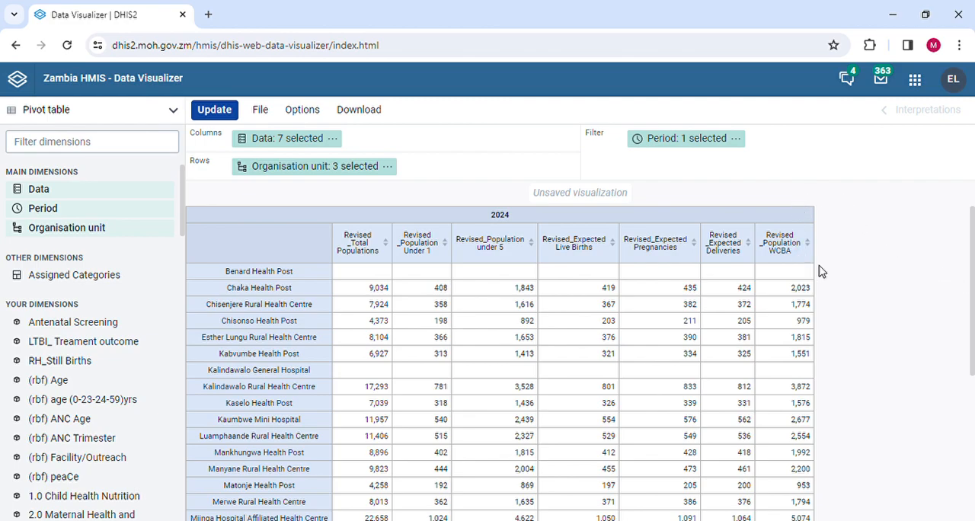
pyautogui.moveTo(963, 262)
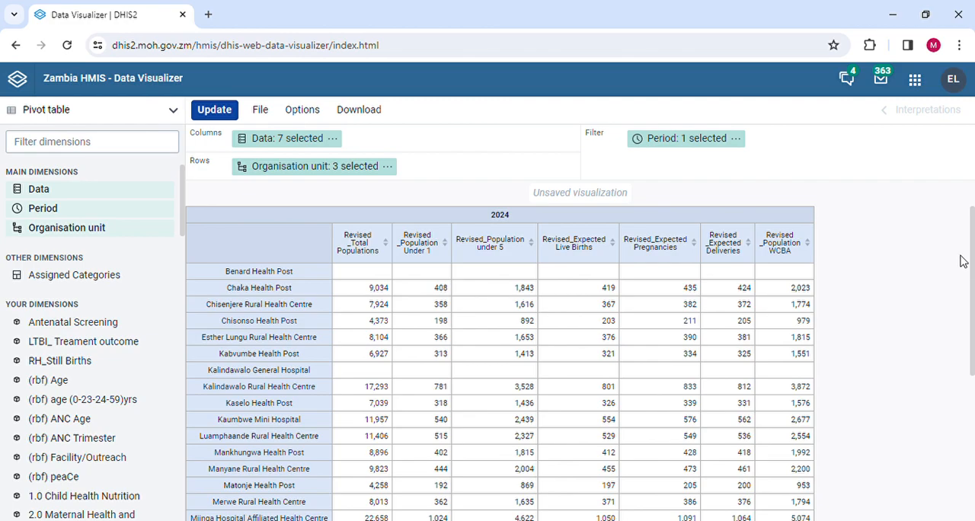
pyautogui.moveTo(902, 256)
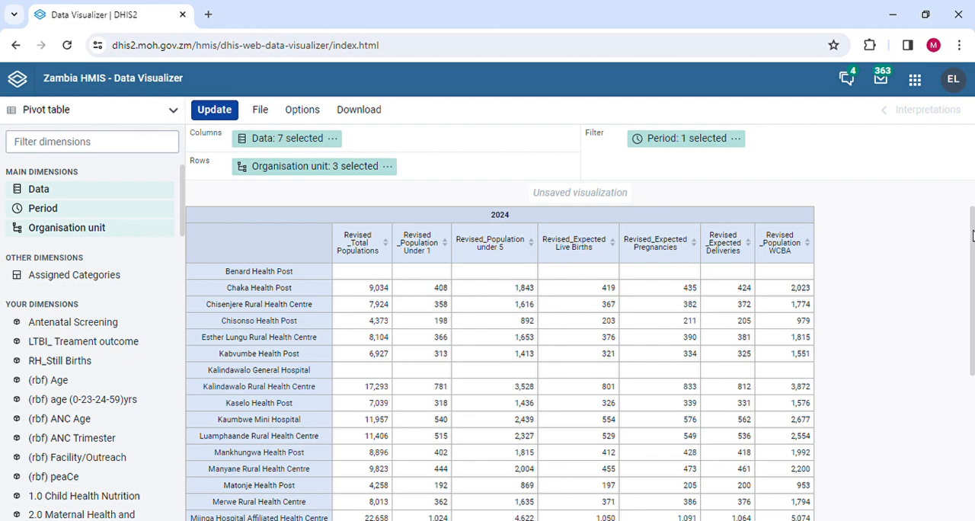
pyautogui.moveTo(907, 240)
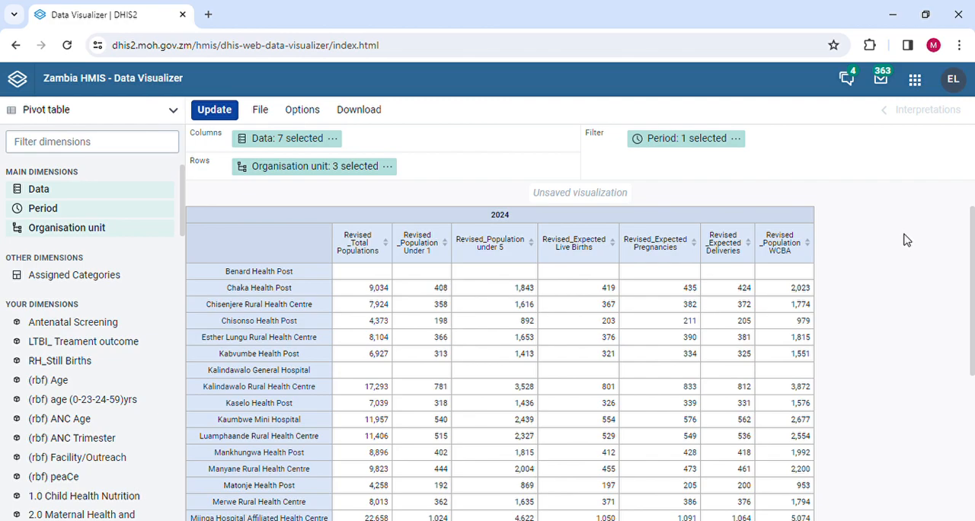
pyautogui.moveTo(969, 241)
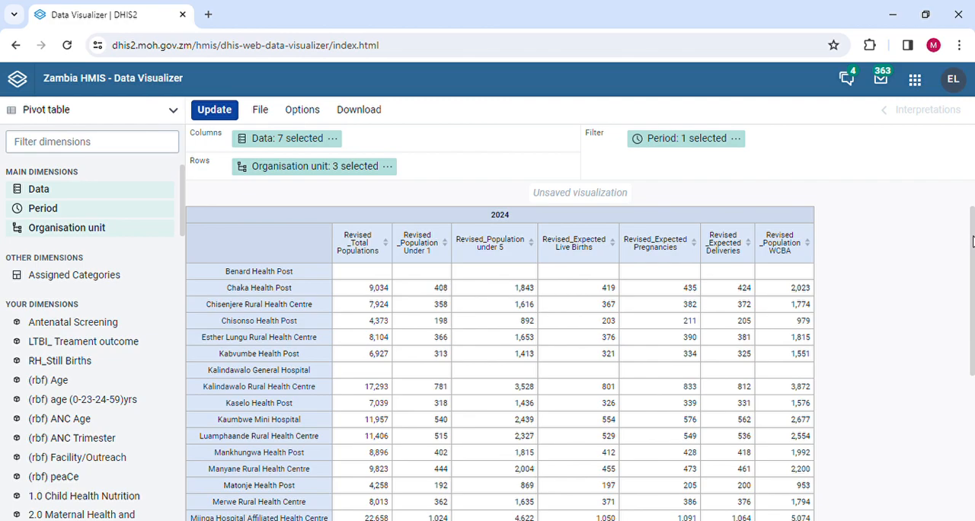
pyautogui.moveTo(946, 208)
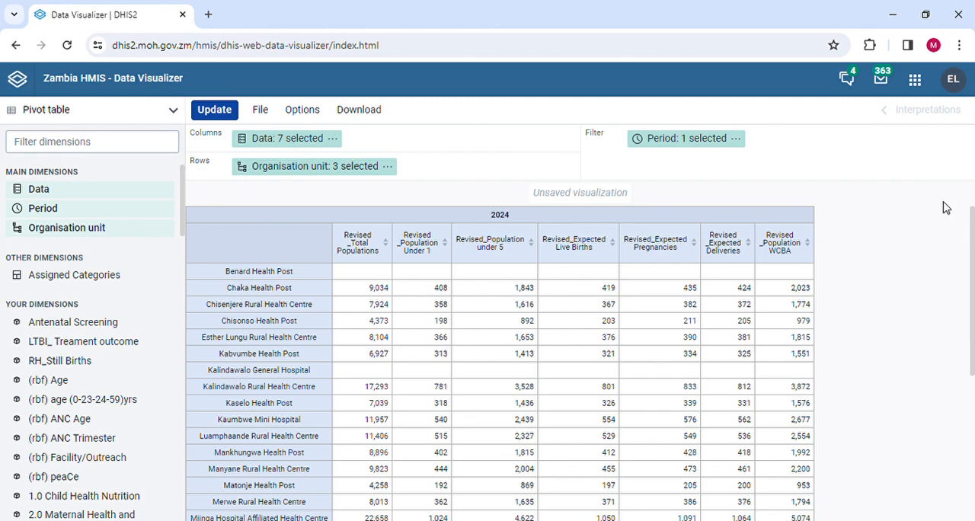